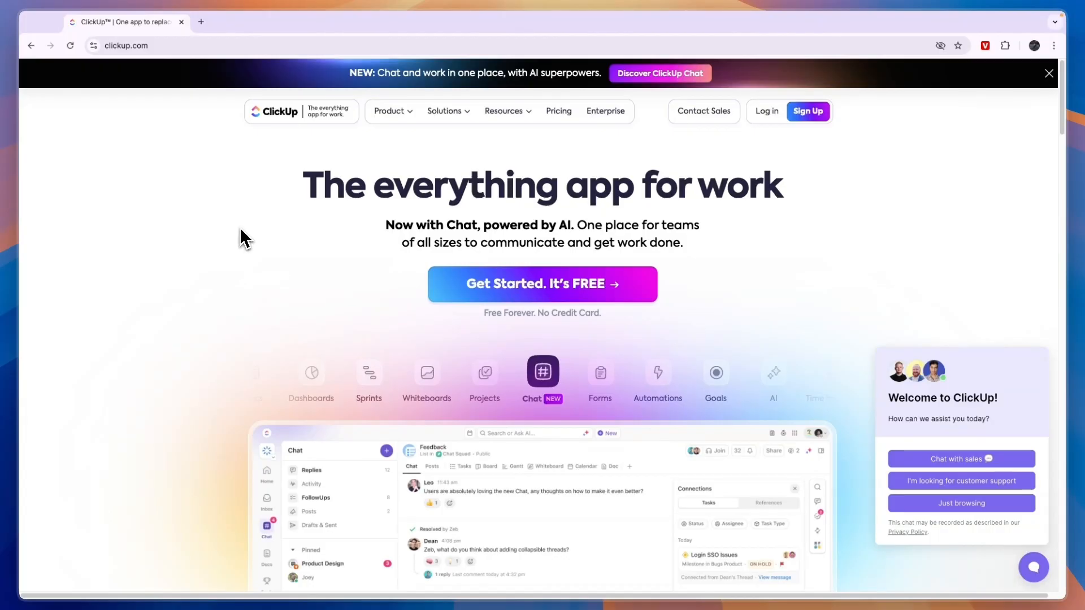
{"action": "mouse_move", "coordinate": [184, 233]}
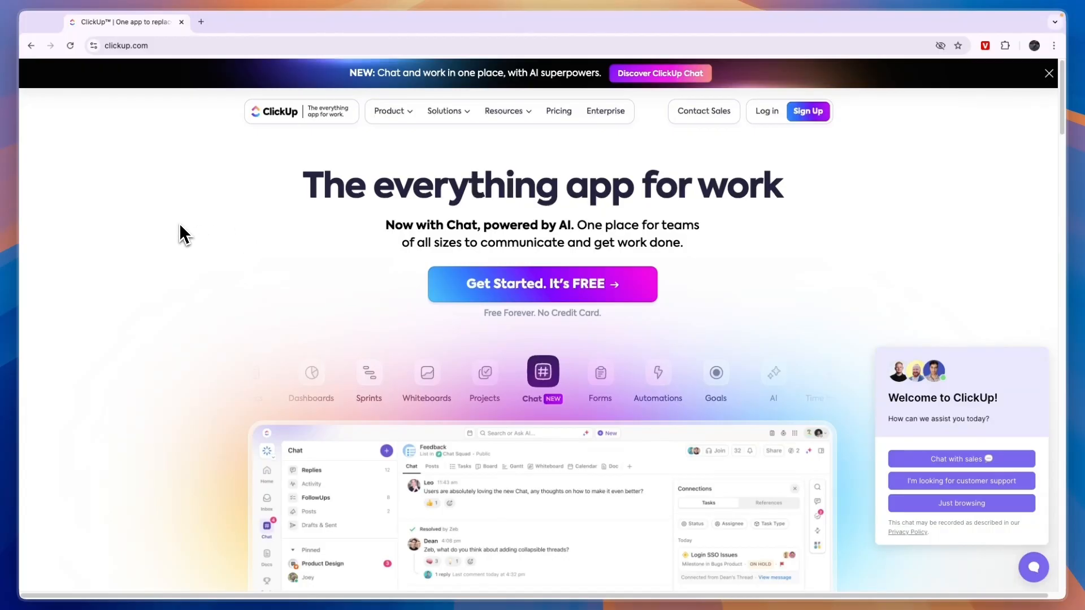
{"action": "mouse_move", "coordinate": [593, 146]}
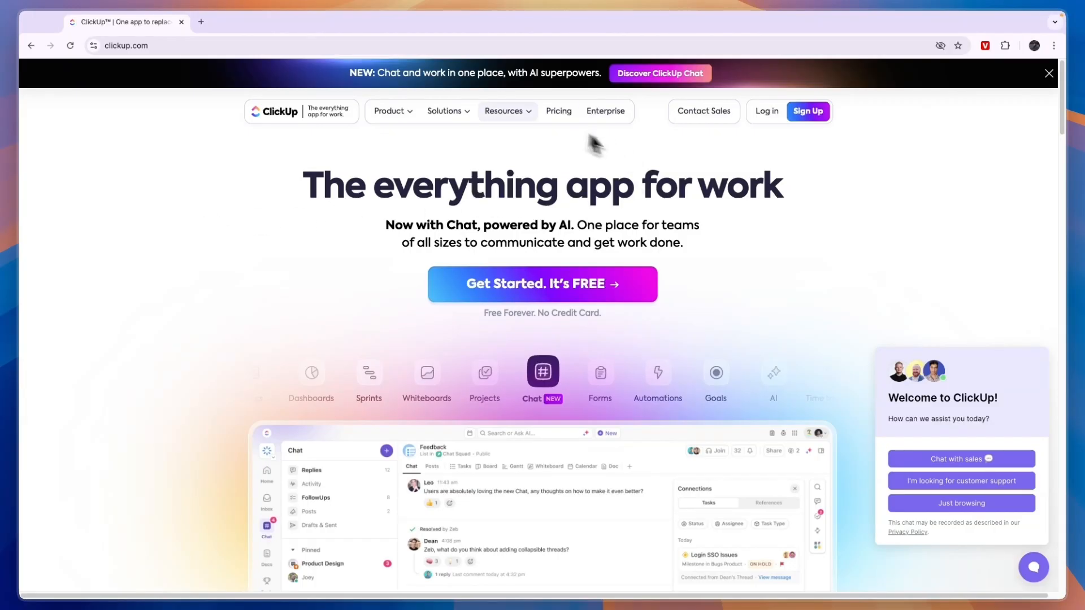
Go to Pricing and bring the Free Forever, Unlimited and Business plan cards into view.
{"action": "left_click", "coordinate": [558, 111]}
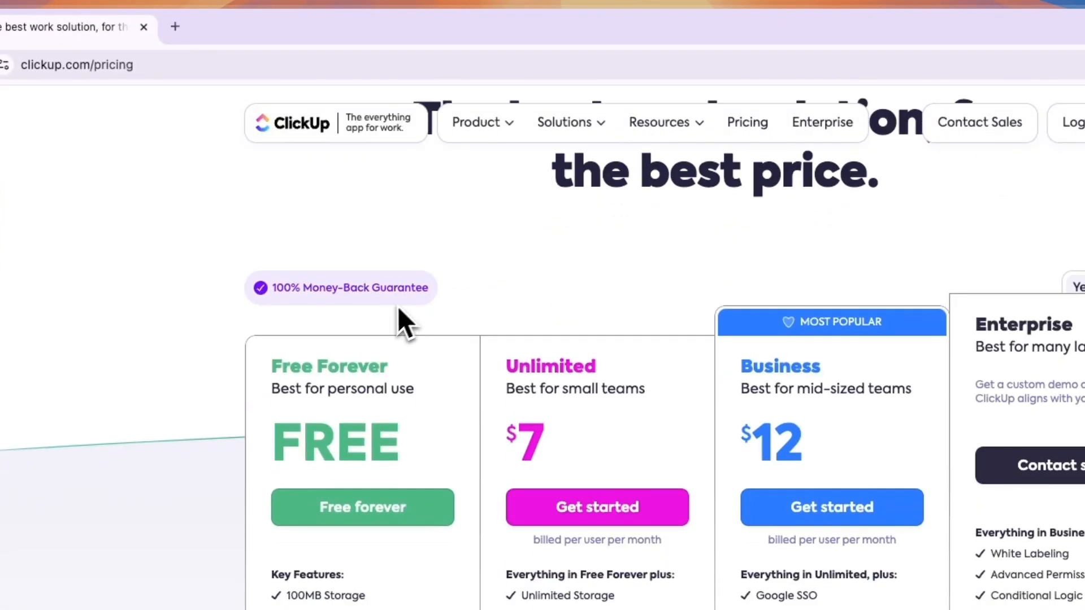
{"action": "scroll", "scroll_direction": "down", "scroll_amount": 3}
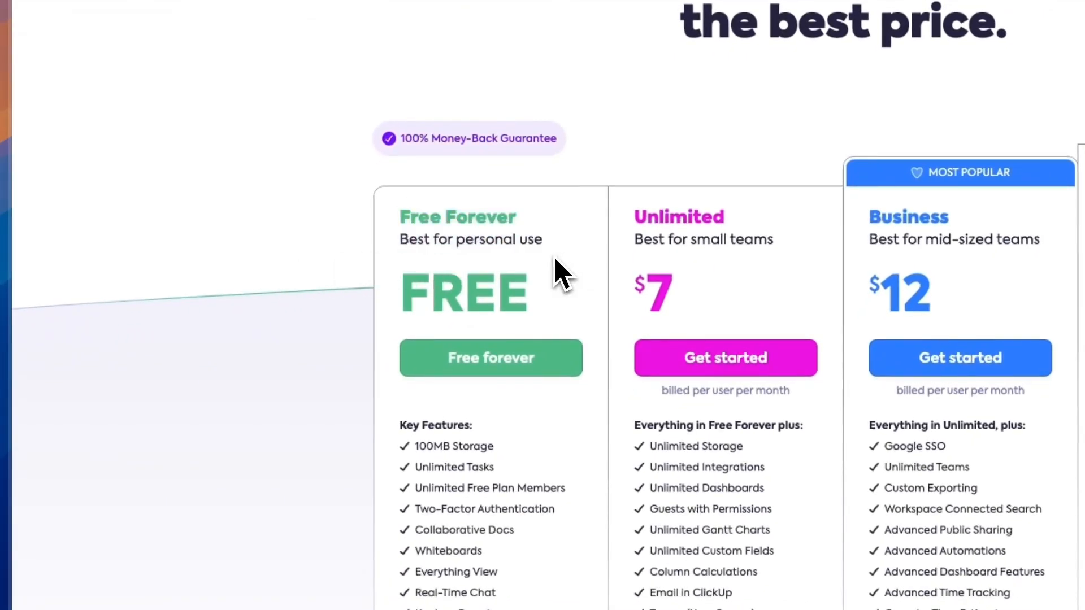
{"action": "scroll", "scroll_direction": "down", "scroll_amount": 3}
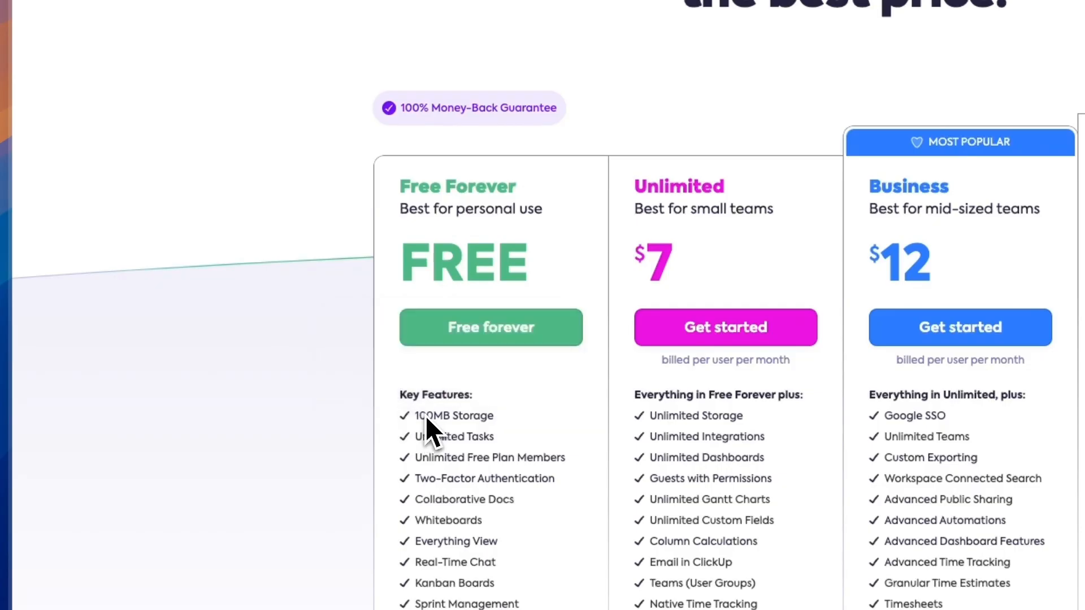
{"action": "mouse_move", "coordinate": [454, 414]}
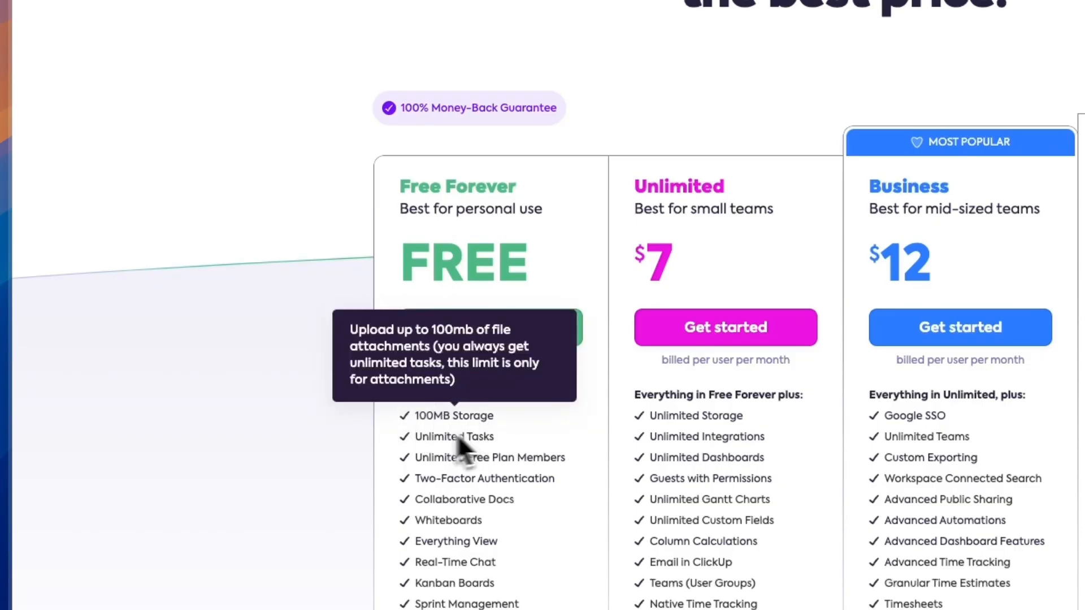
{"action": "mouse_move", "coordinate": [449, 436]}
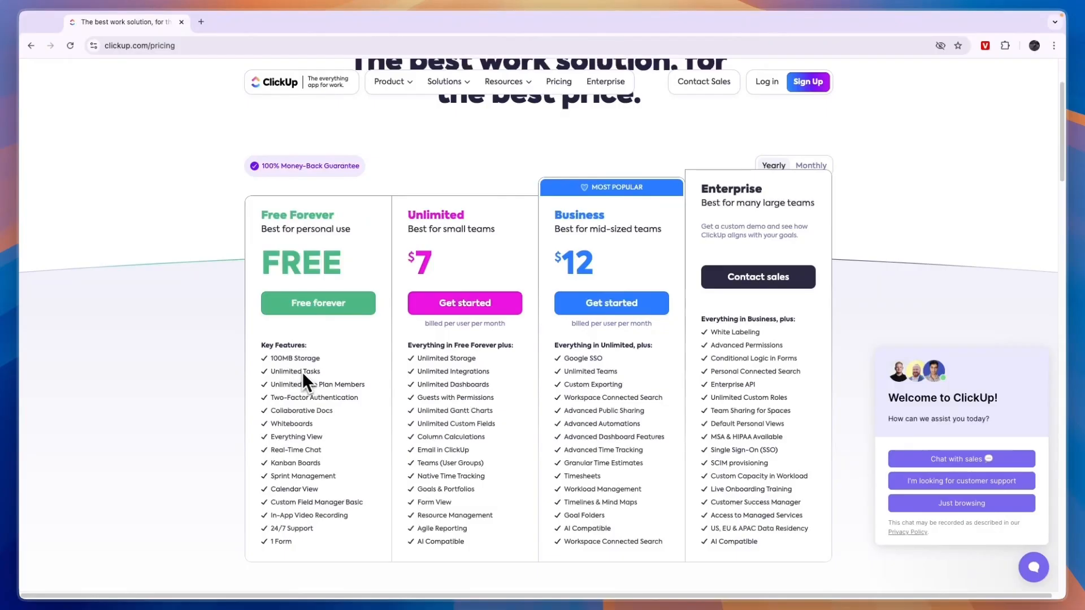
{"action": "mouse_move", "coordinate": [312, 388]}
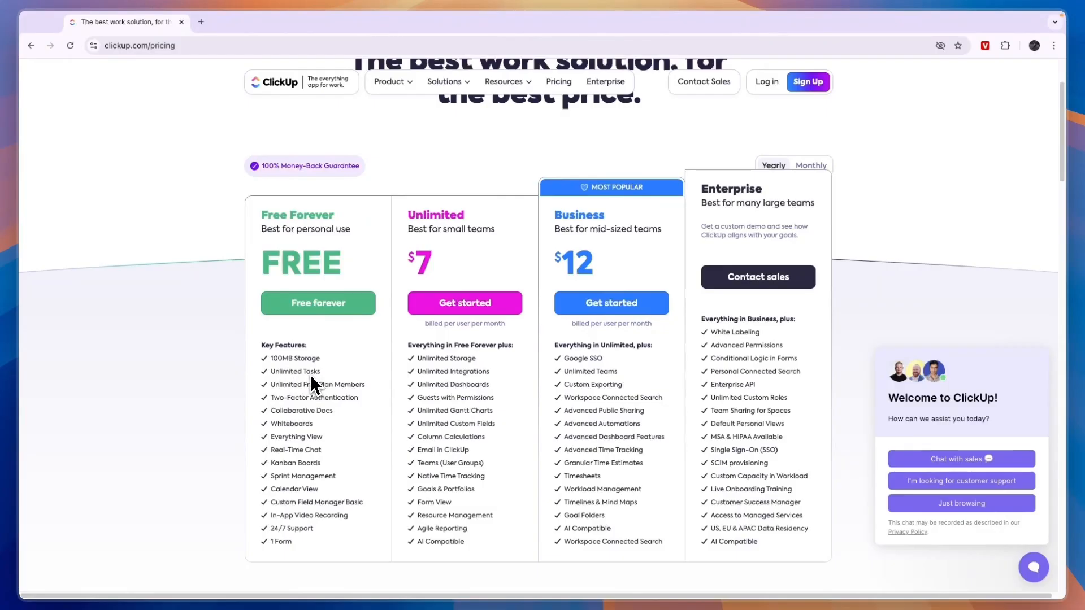
{"action": "mouse_move", "coordinate": [319, 394]}
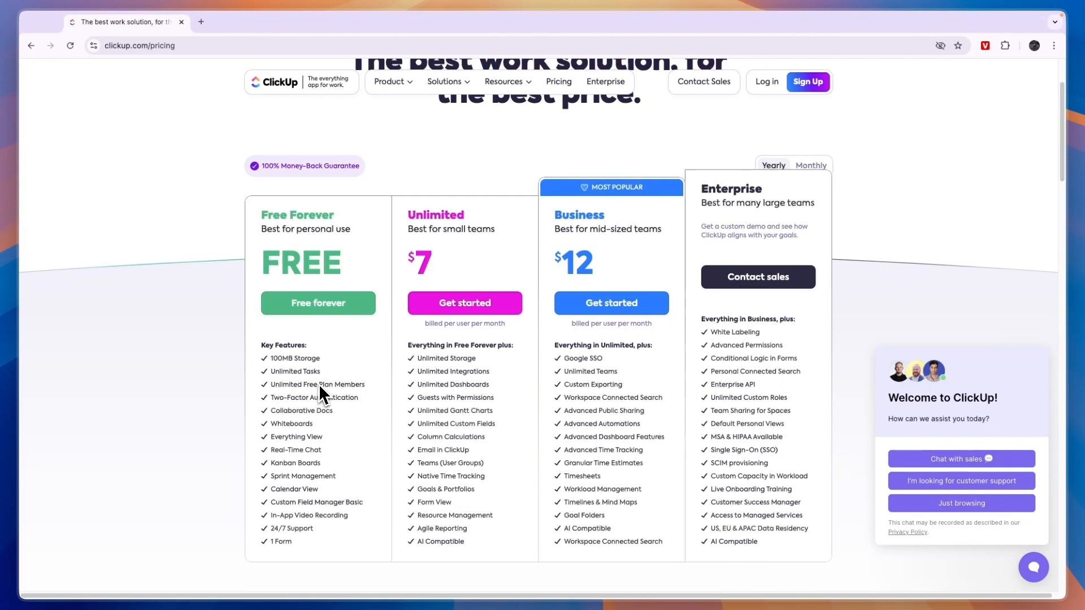
{"action": "mouse_move", "coordinate": [365, 402]}
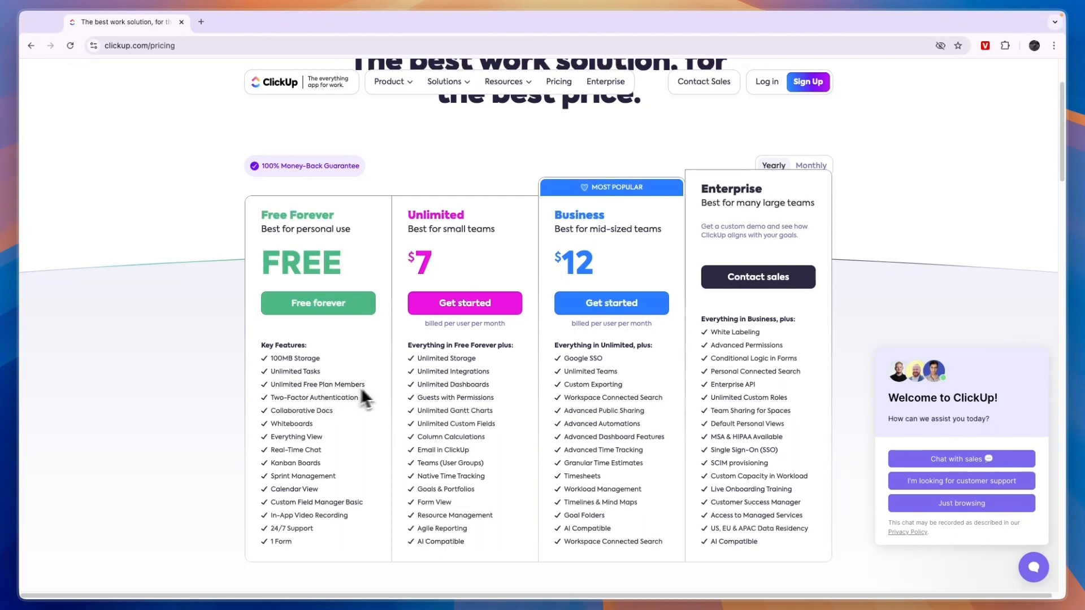
{"action": "mouse_move", "coordinate": [375, 393]}
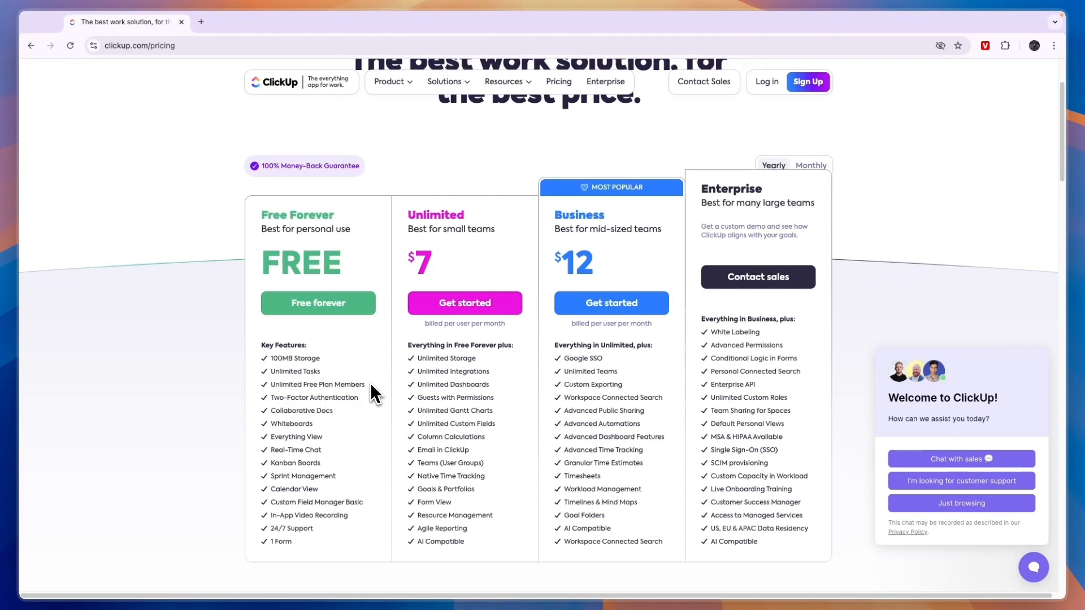
{"action": "mouse_move", "coordinate": [309, 391]}
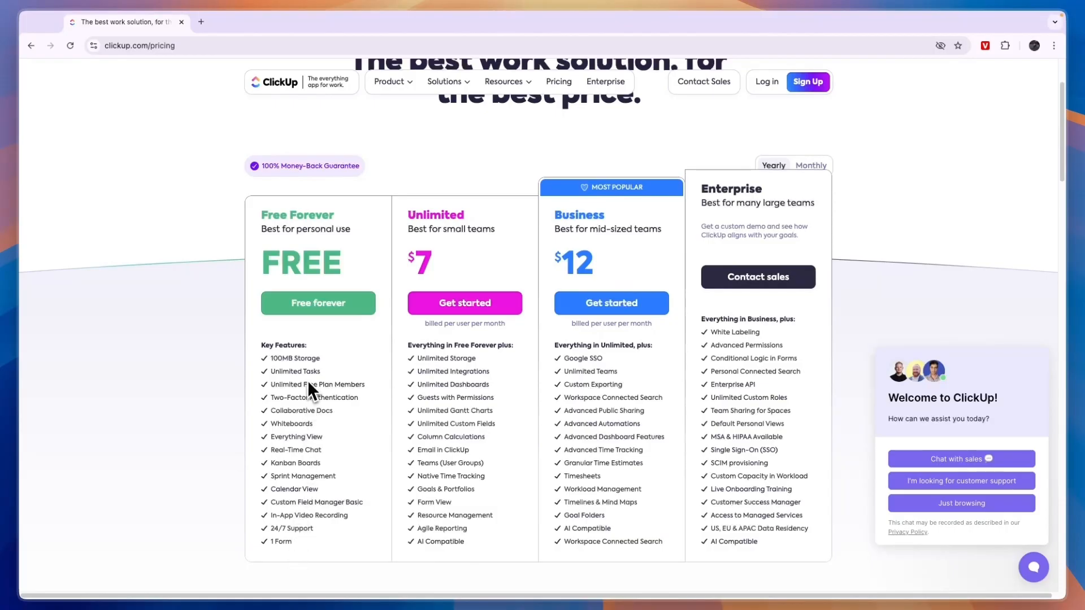
{"action": "mouse_move", "coordinate": [309, 402]}
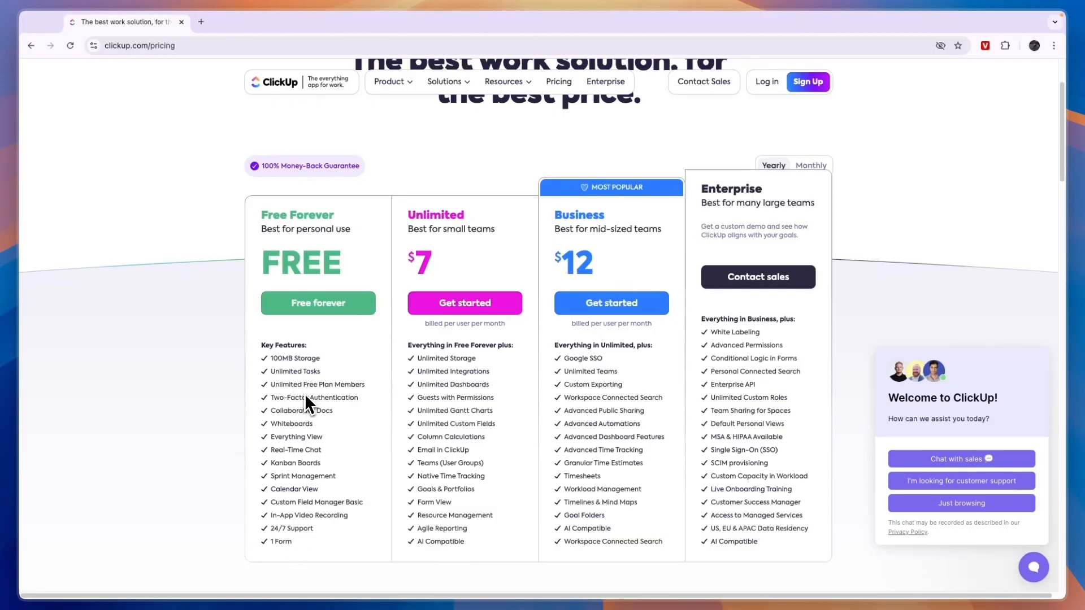
{"action": "mouse_move", "coordinate": [331, 411]}
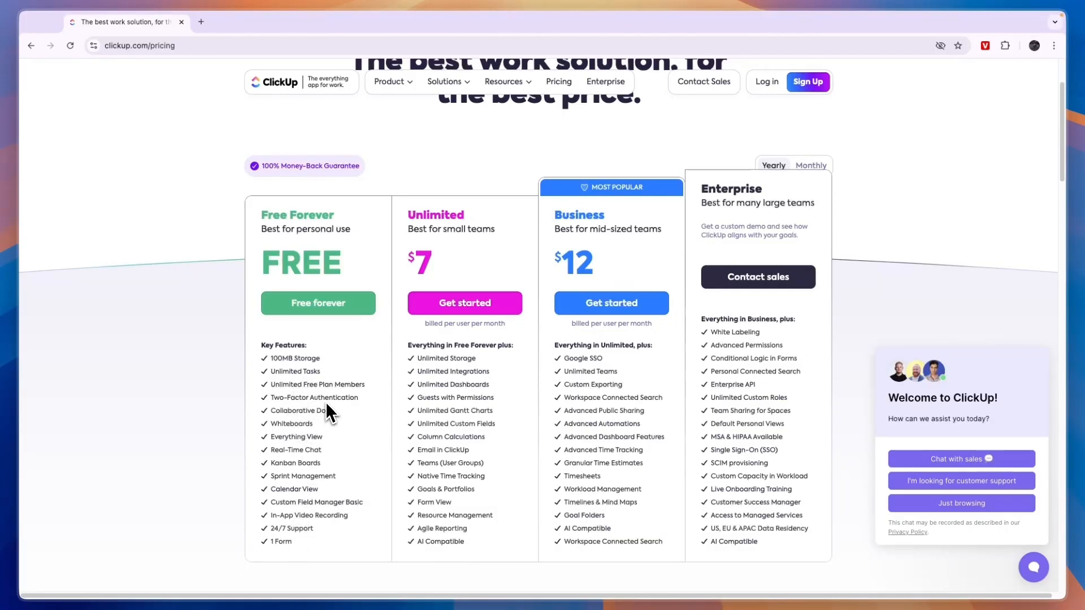
{"action": "mouse_move", "coordinate": [281, 446]}
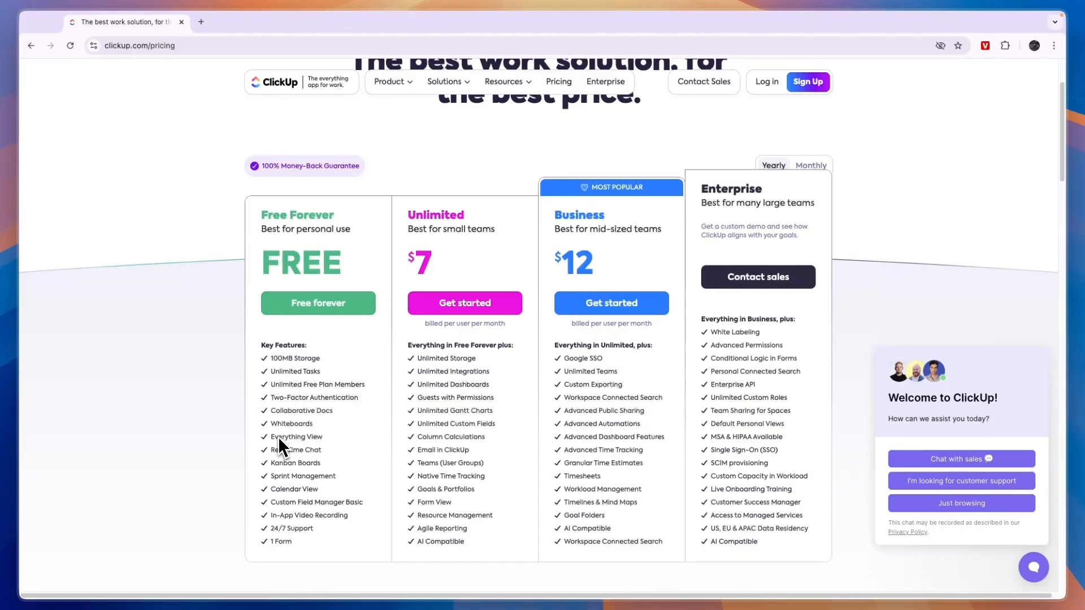
{"action": "mouse_move", "coordinate": [286, 462]}
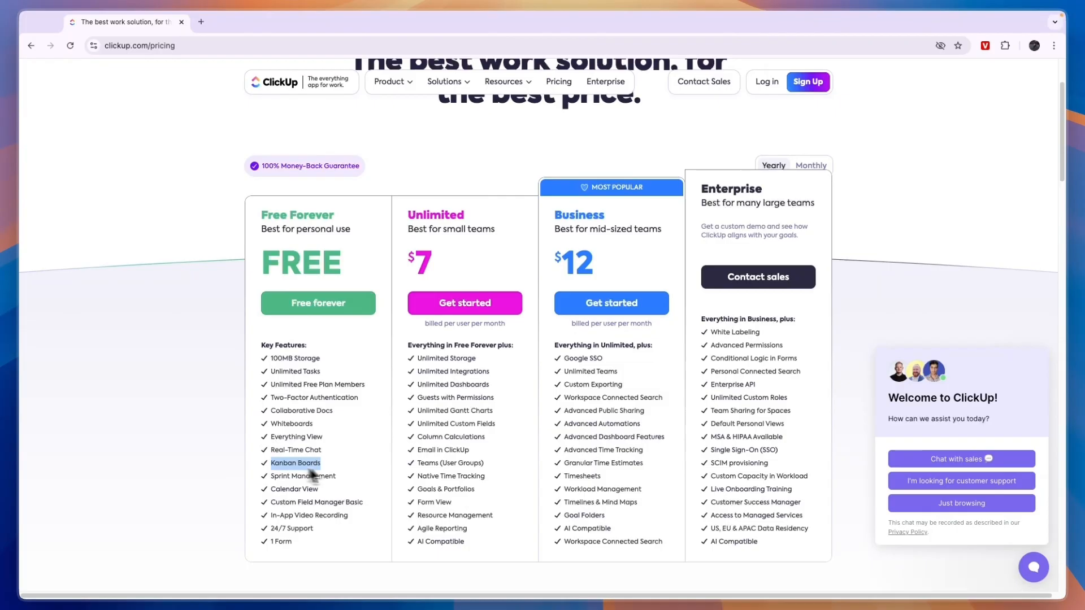
{"action": "mouse_move", "coordinate": [270, 498]}
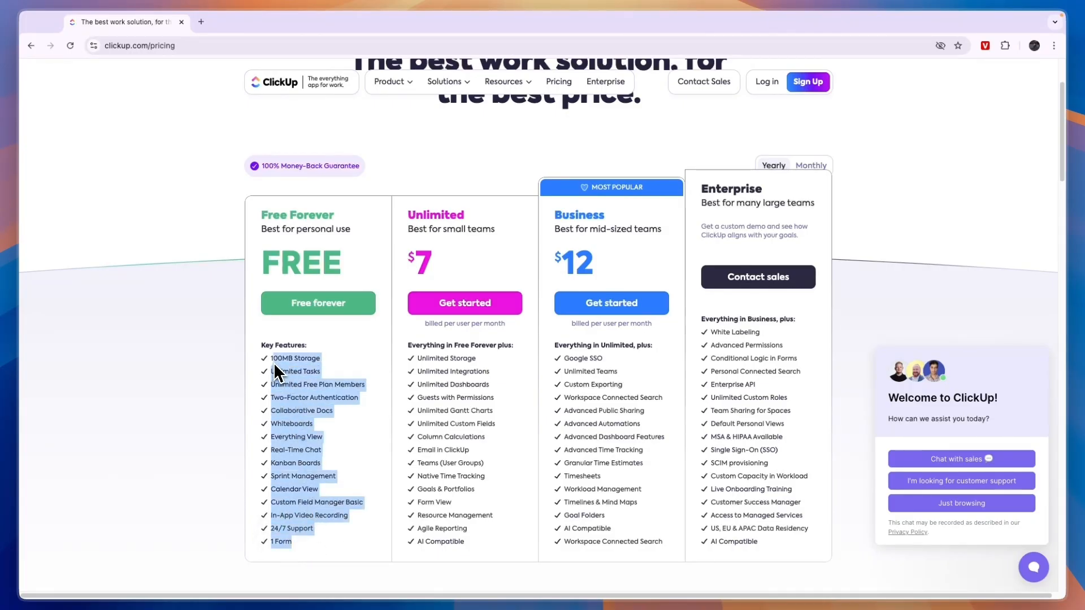
{"action": "mouse_move", "coordinate": [339, 375]}
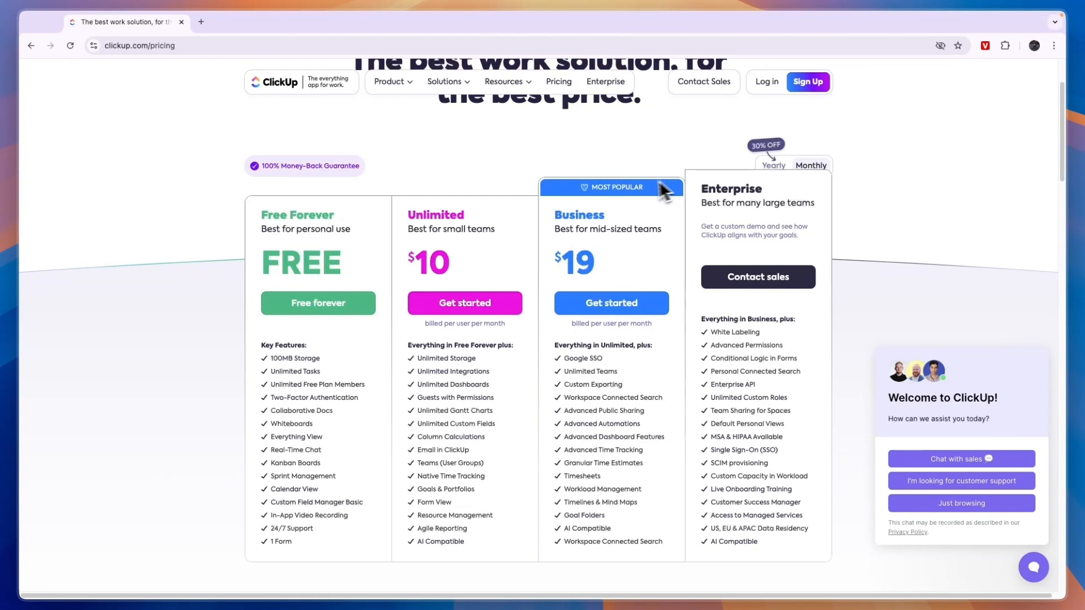
{"action": "mouse_move", "coordinate": [276, 404]}
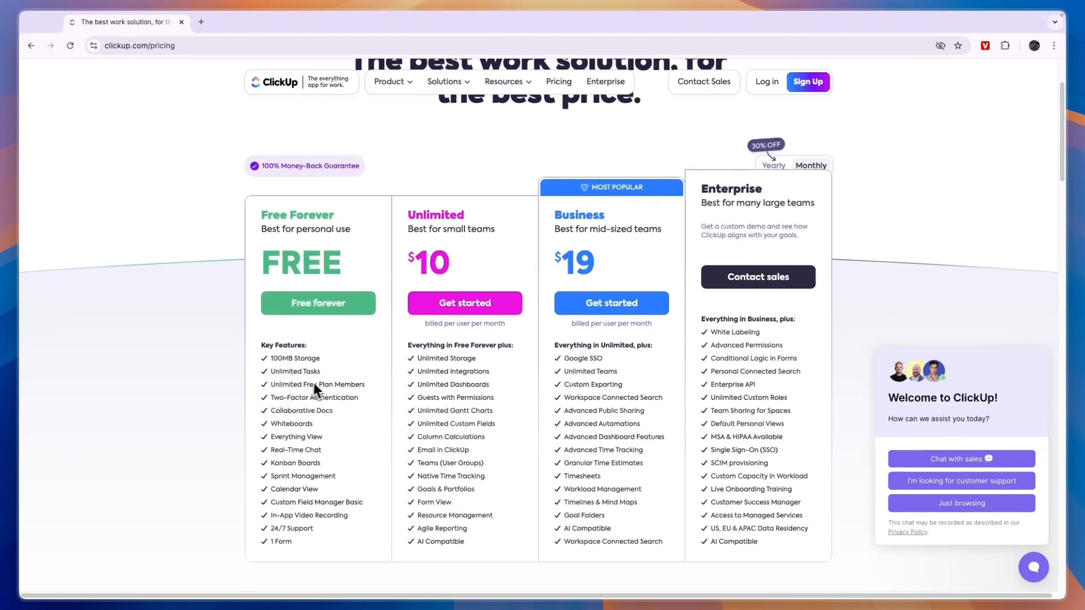
{"action": "mouse_move", "coordinate": [329, 363]}
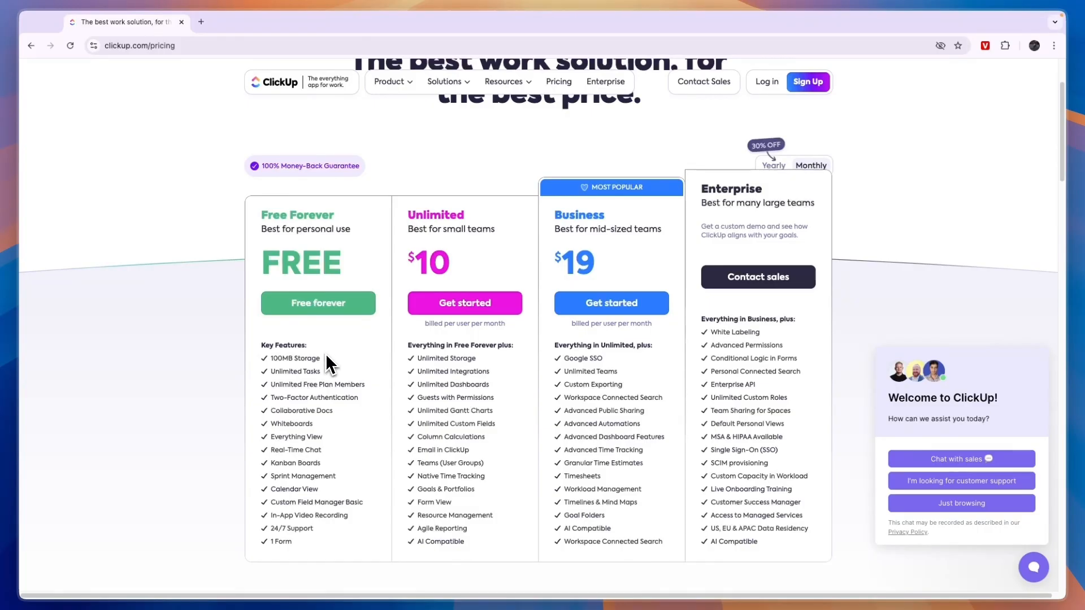
{"action": "mouse_move", "coordinate": [402, 391]}
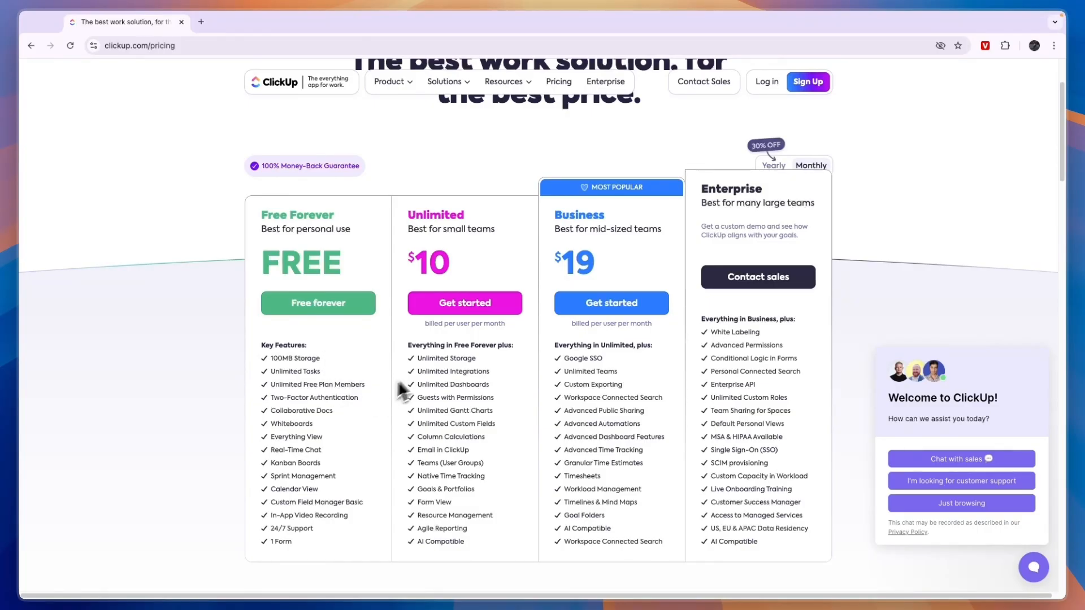
{"action": "mouse_move", "coordinate": [411, 358]}
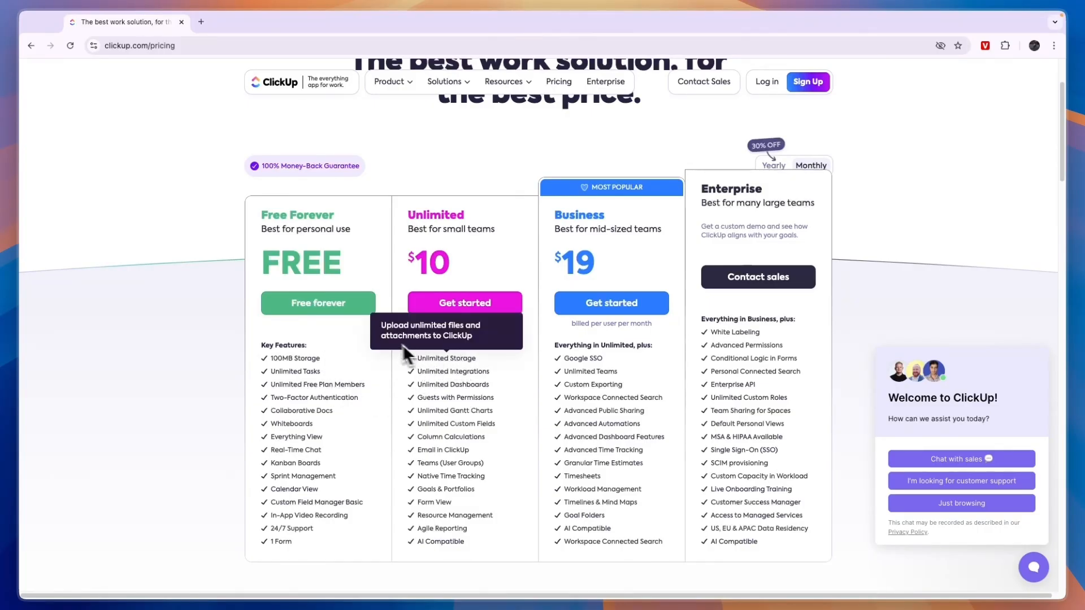
{"action": "mouse_move", "coordinate": [485, 374]}
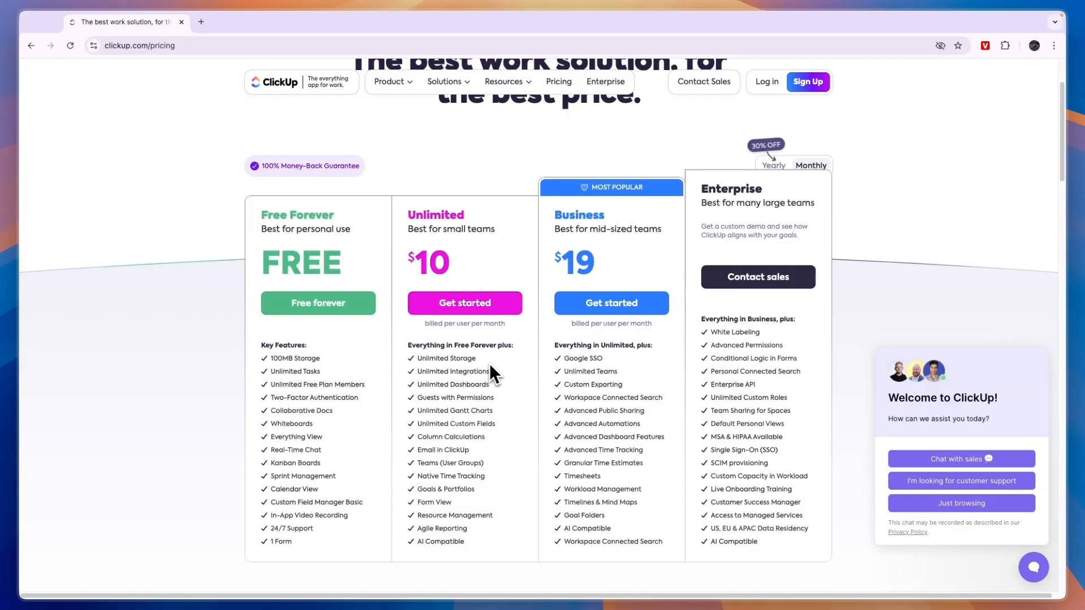
{"action": "mouse_move", "coordinate": [449, 375]}
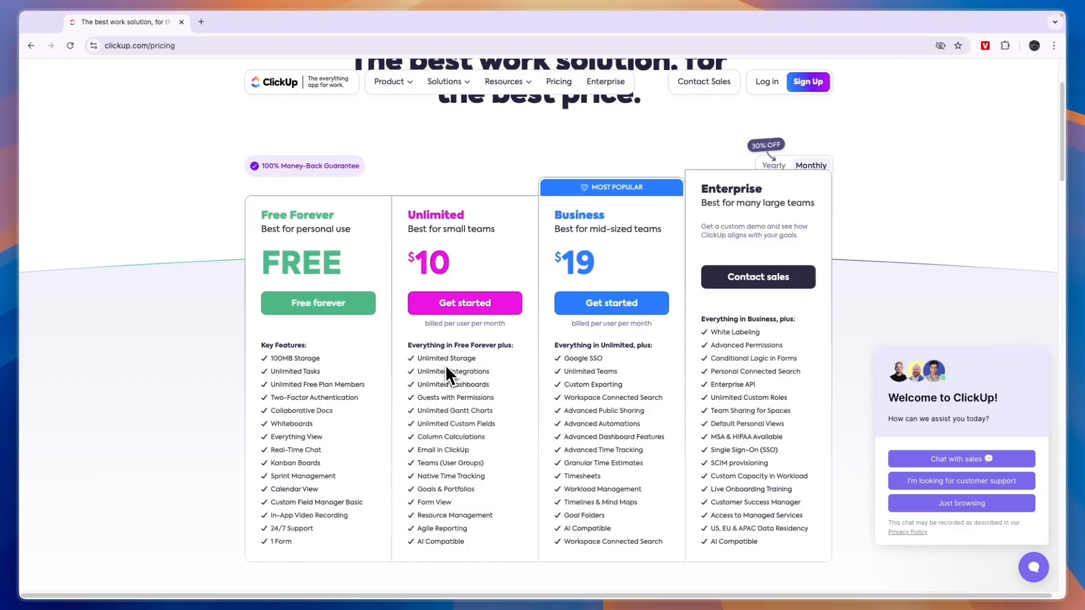
{"action": "mouse_move", "coordinate": [470, 387]}
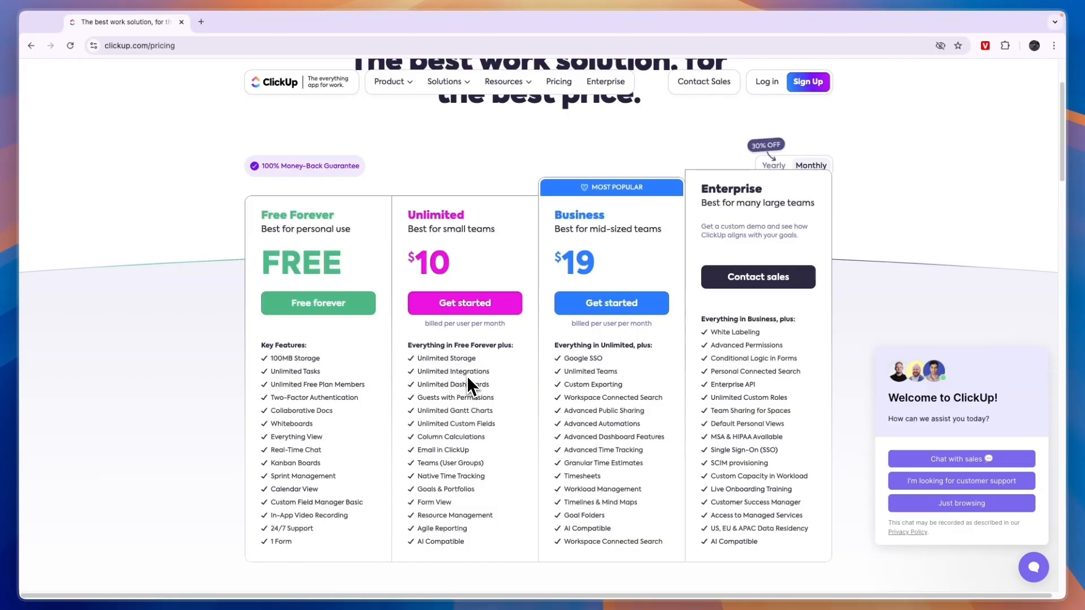
{"action": "mouse_move", "coordinate": [464, 401]}
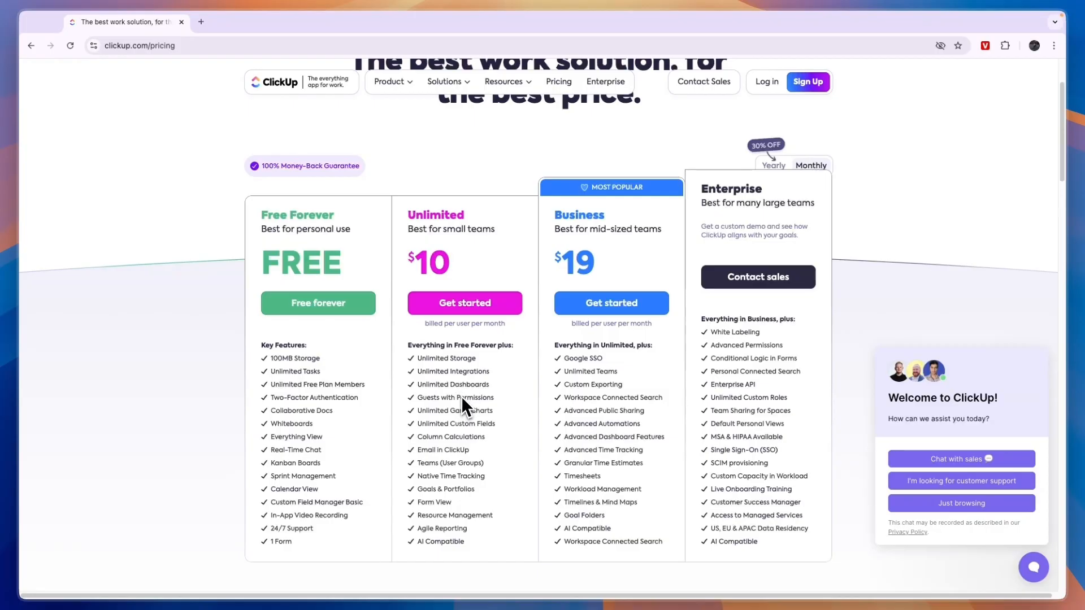
{"action": "mouse_move", "coordinate": [463, 398]}
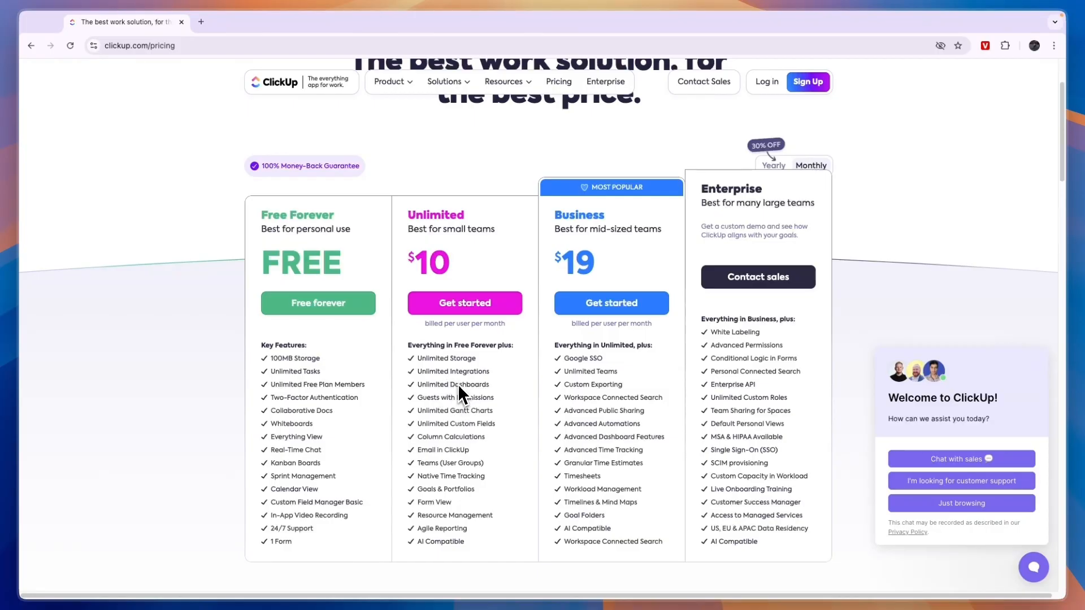
{"action": "mouse_move", "coordinate": [426, 417]}
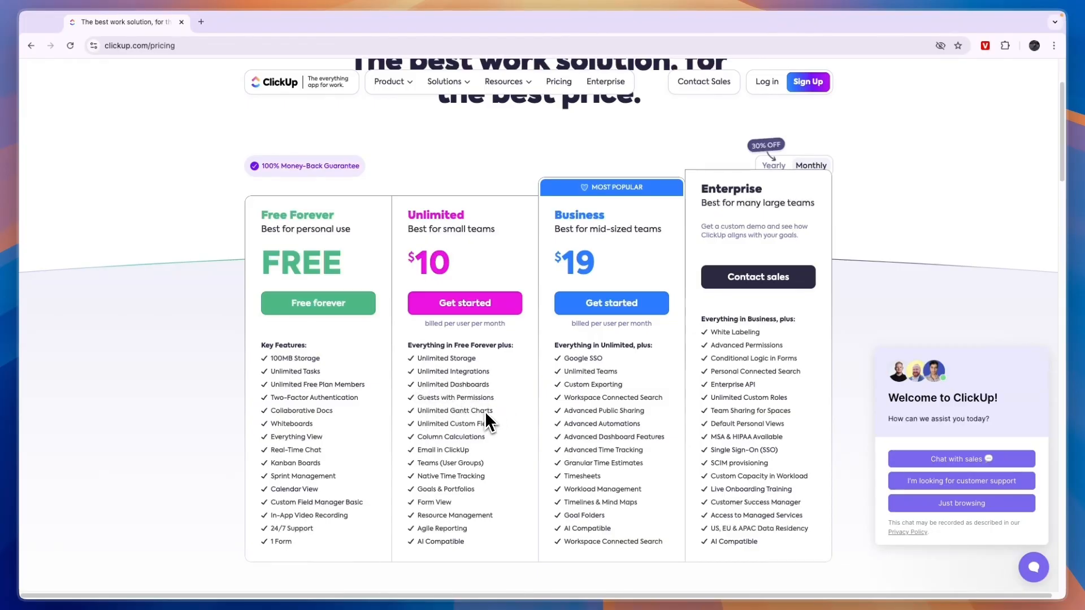
{"action": "mouse_move", "coordinate": [315, 396]}
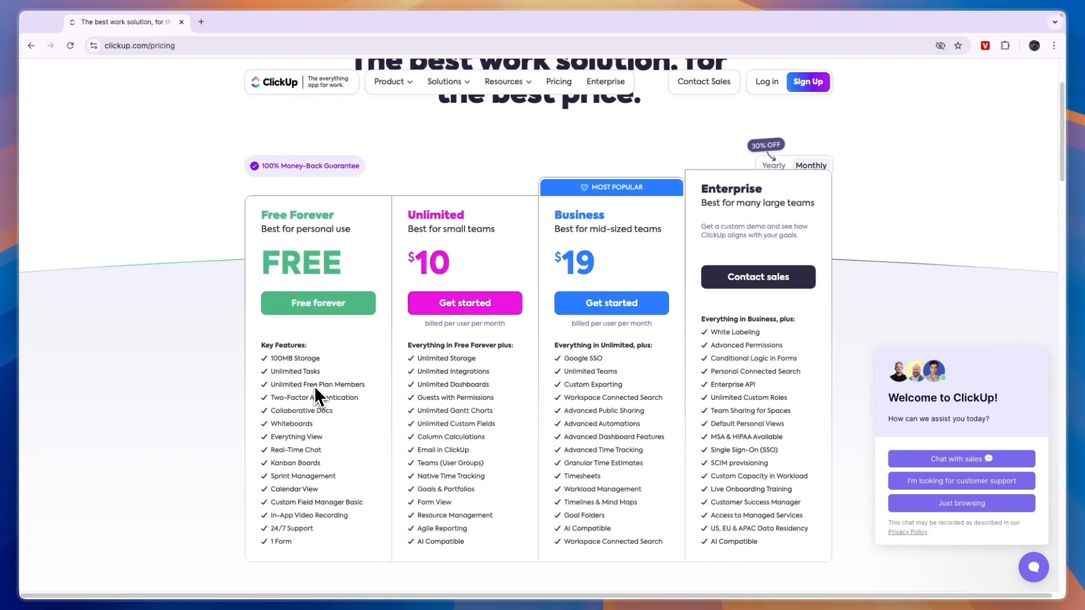
{"action": "mouse_move", "coordinate": [486, 421]}
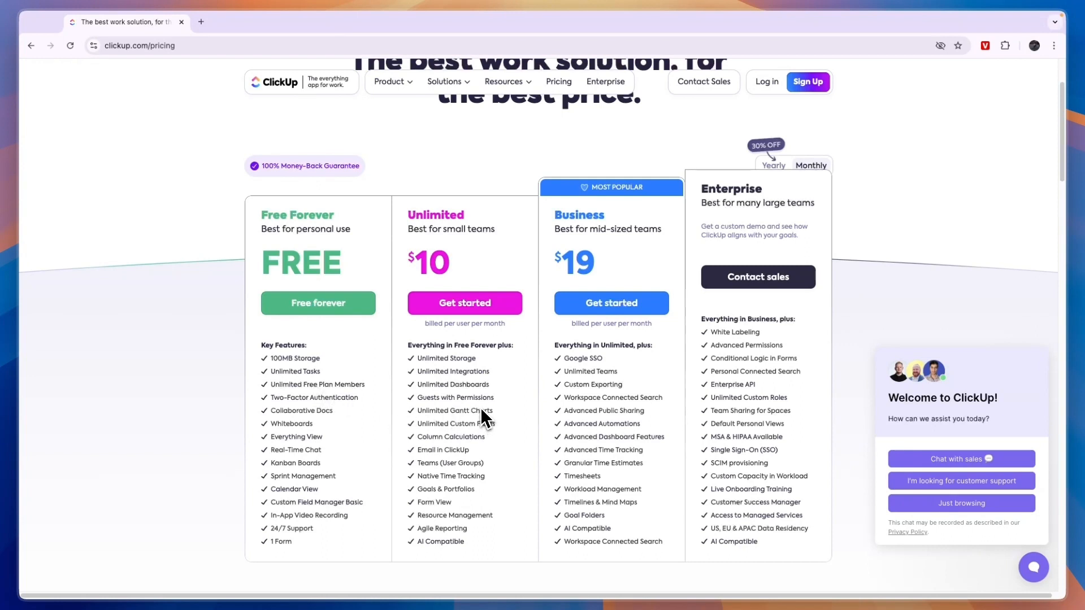
{"action": "mouse_move", "coordinate": [446, 423]}
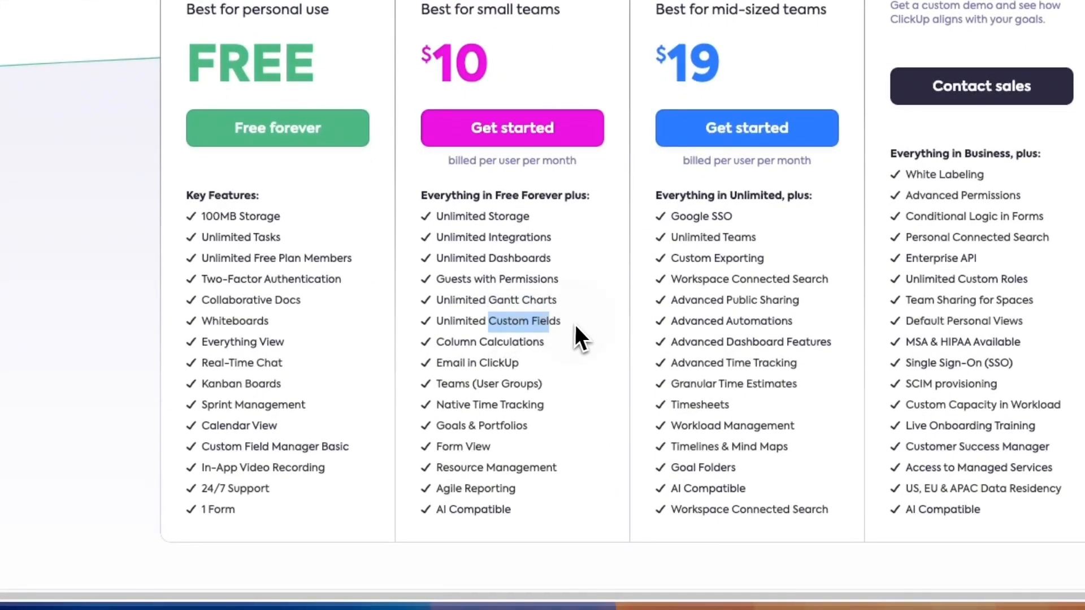
{"action": "mouse_move", "coordinate": [489, 341]}
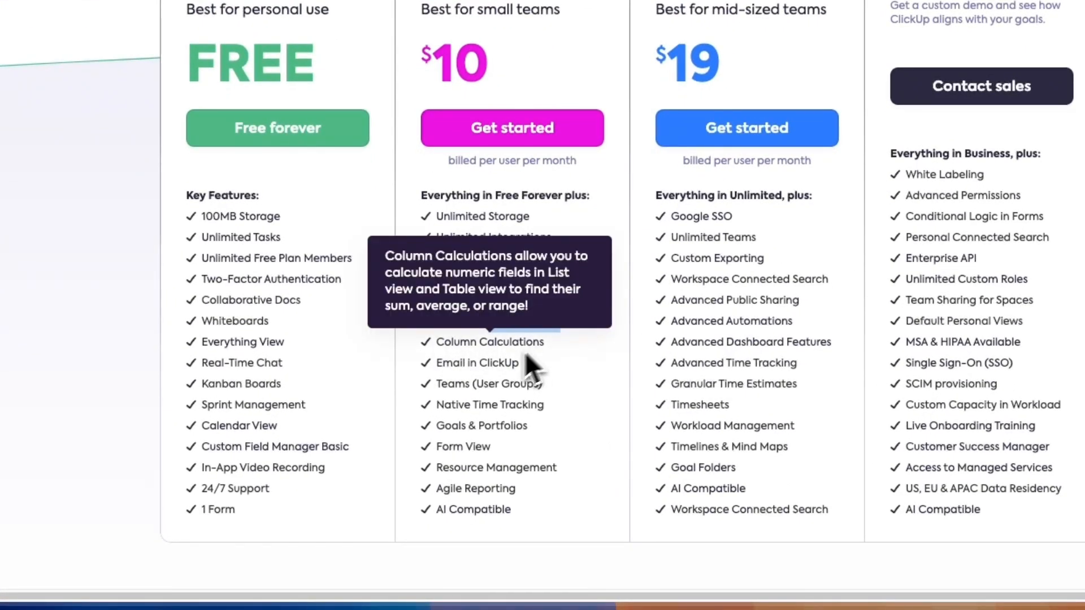
{"action": "mouse_move", "coordinate": [467, 408]}
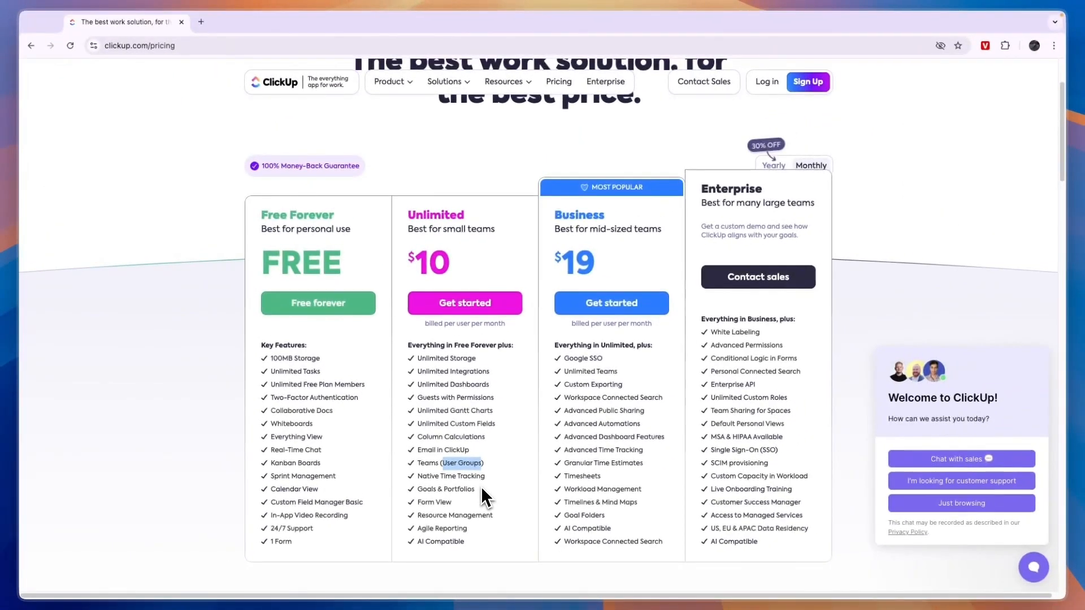
{"action": "scroll", "scroll_direction": "down", "scroll_amount": 3}
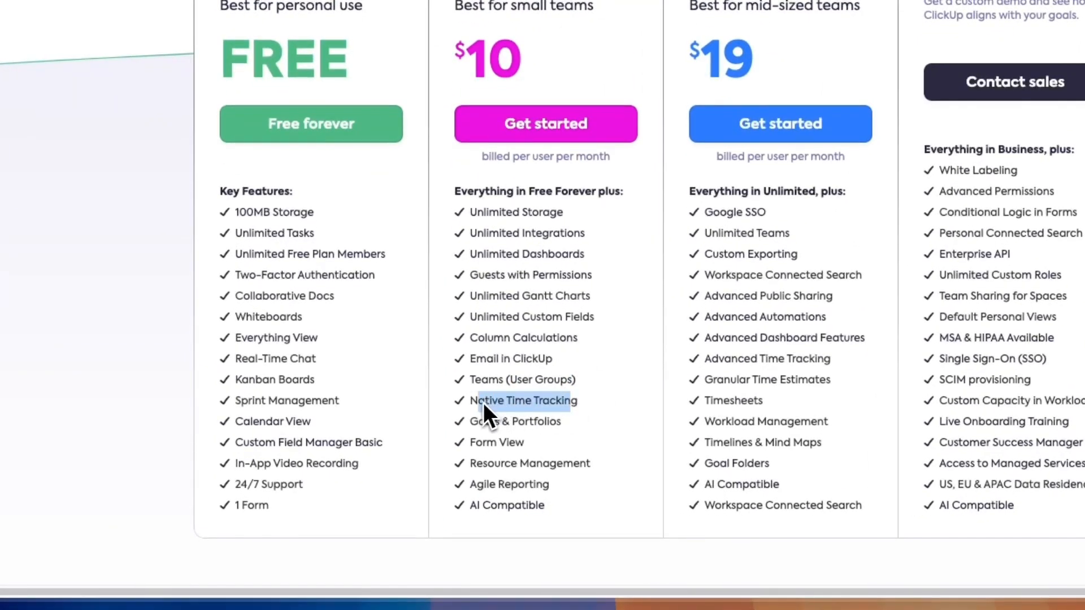
{"action": "mouse_move", "coordinate": [512, 463]}
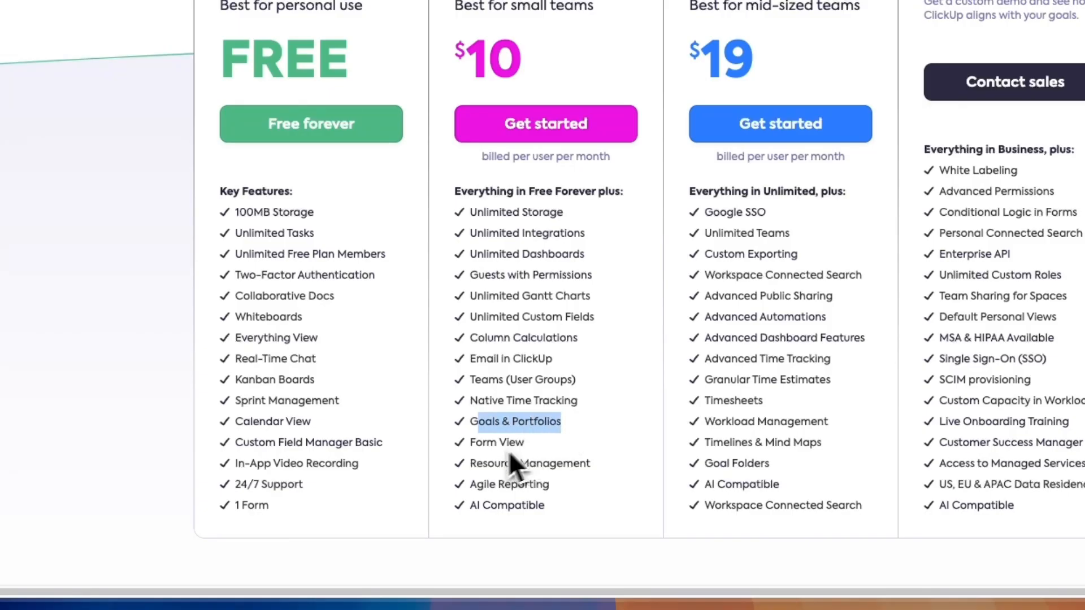
{"action": "mouse_move", "coordinate": [575, 481]}
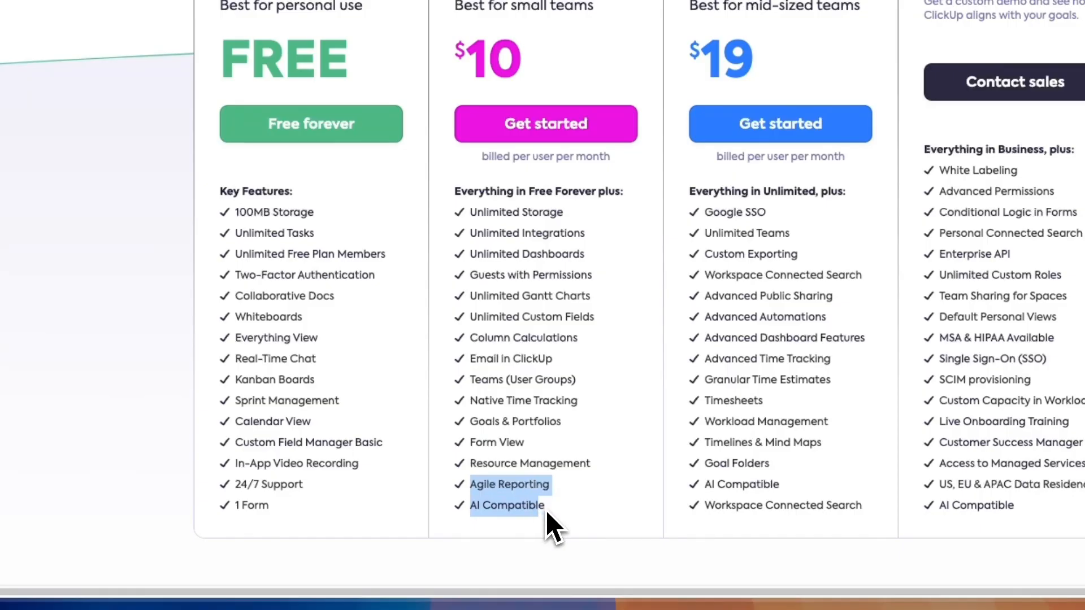
{"action": "mouse_move", "coordinate": [536, 477]}
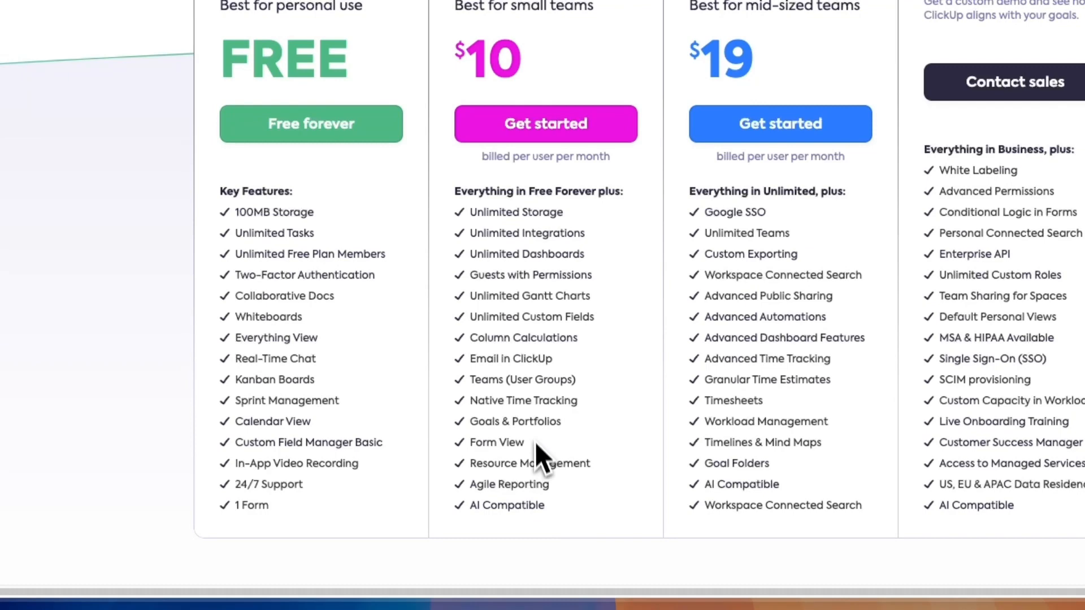
{"action": "scroll", "scroll_direction": "up", "scroll_amount": 3}
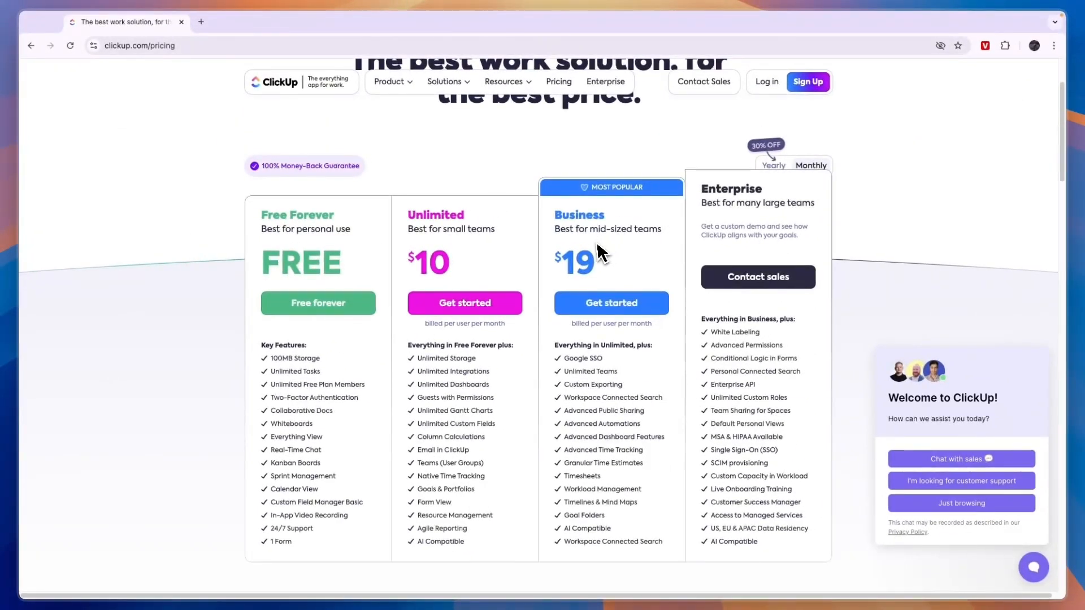
{"action": "mouse_move", "coordinate": [601, 251]}
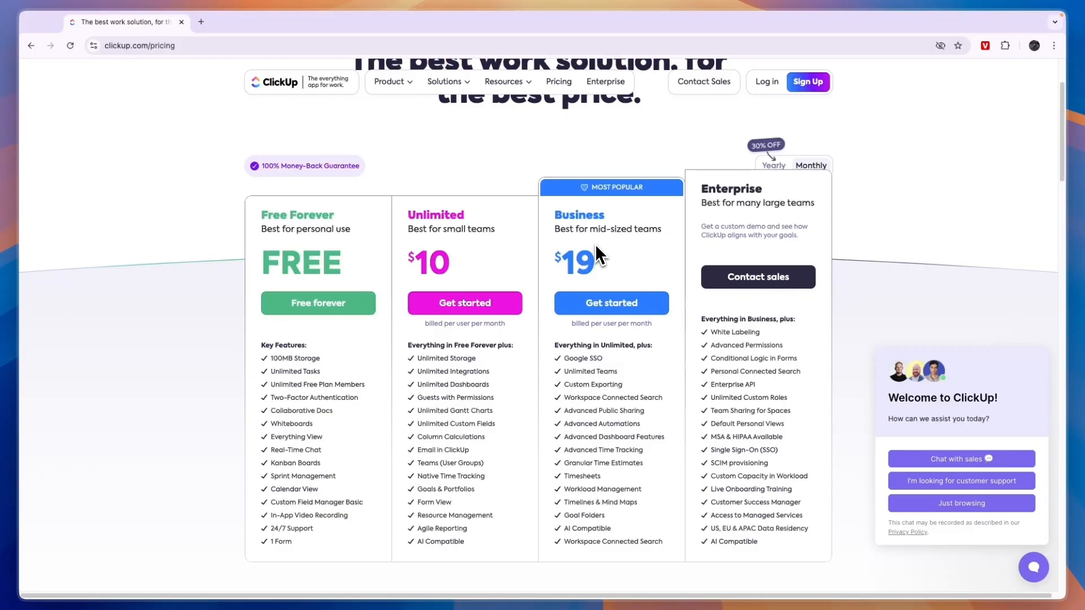
{"action": "mouse_move", "coordinate": [526, 341]}
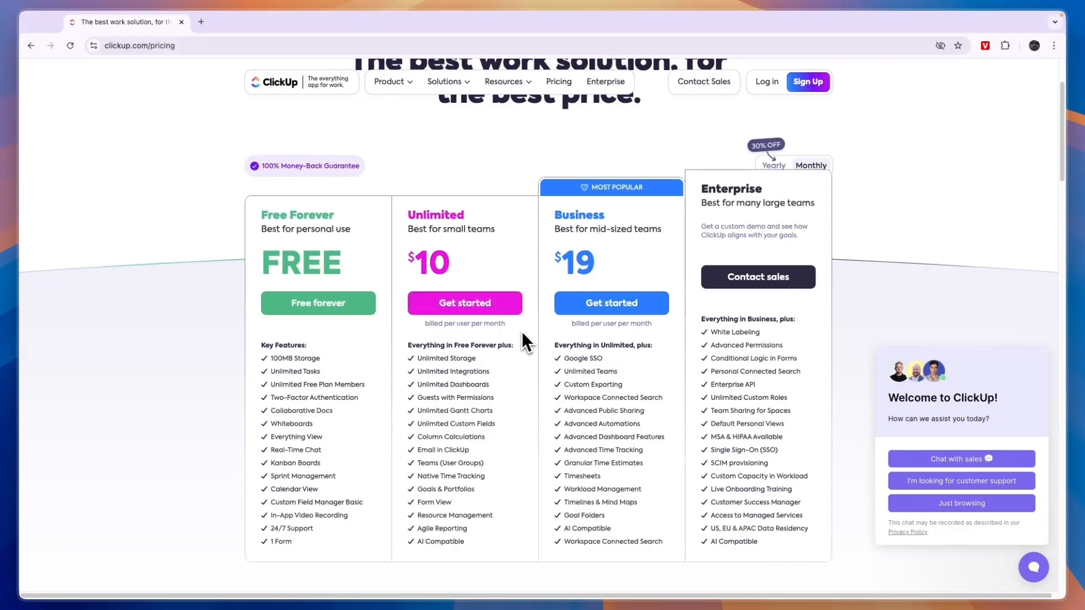
{"action": "mouse_move", "coordinate": [329, 254]}
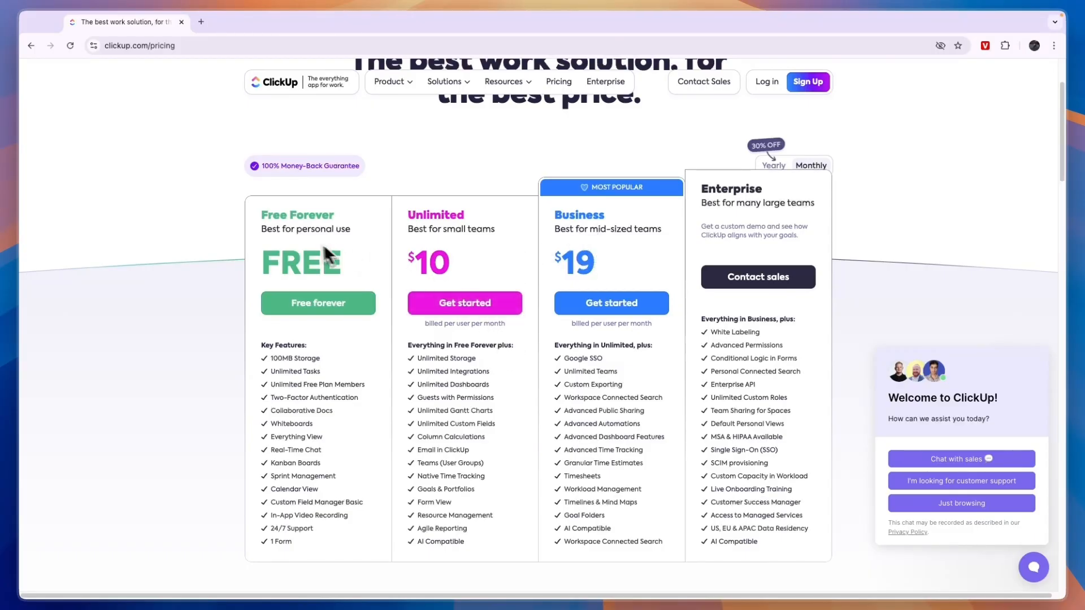
{"action": "mouse_move", "coordinate": [485, 234]}
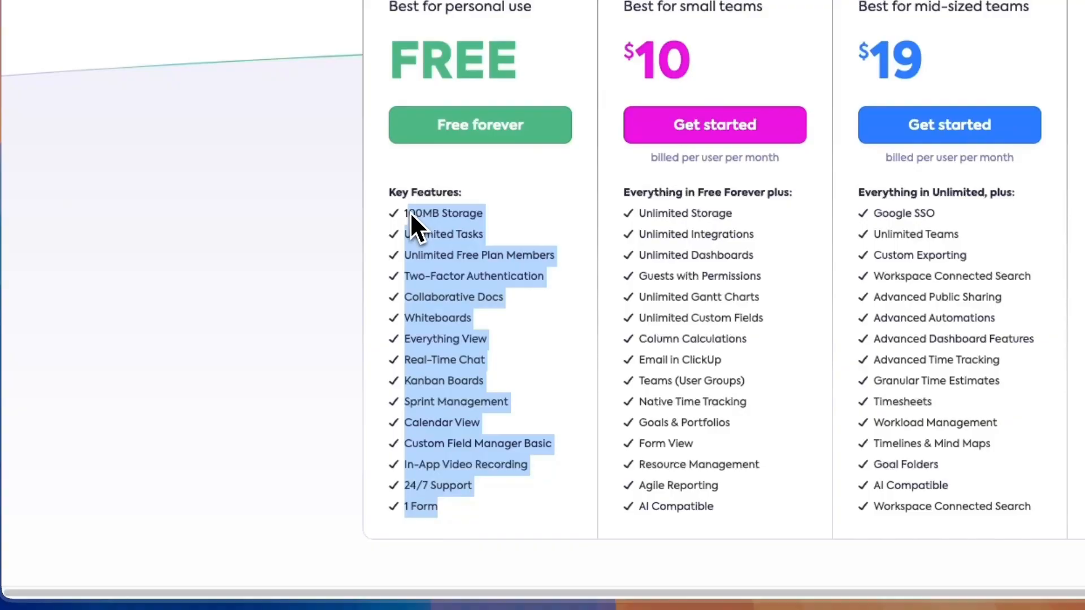
{"action": "mouse_move", "coordinate": [501, 227]}
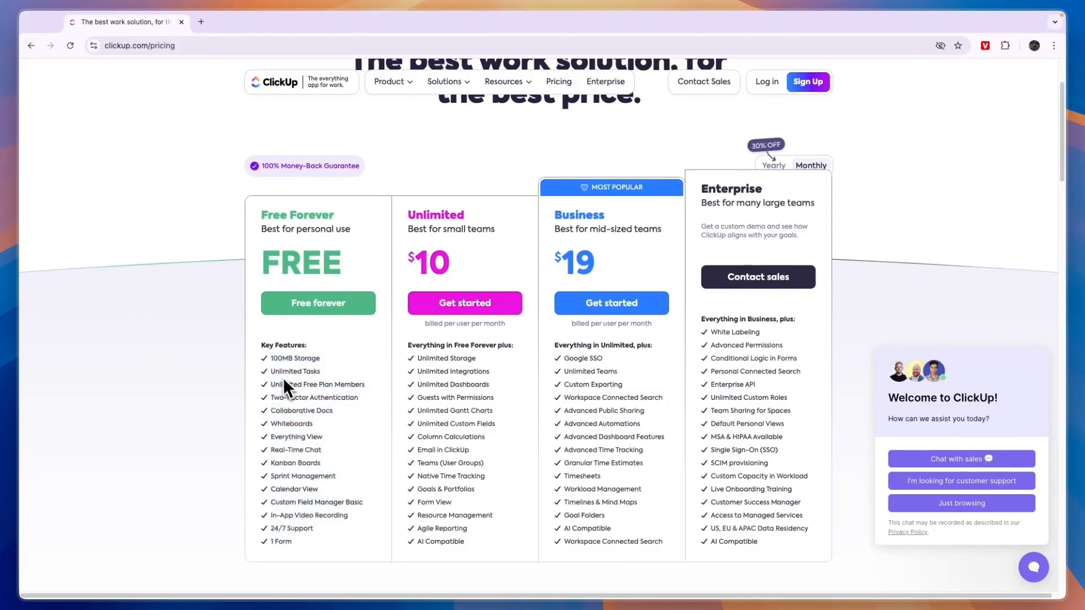
{"action": "mouse_move", "coordinate": [287, 447]}
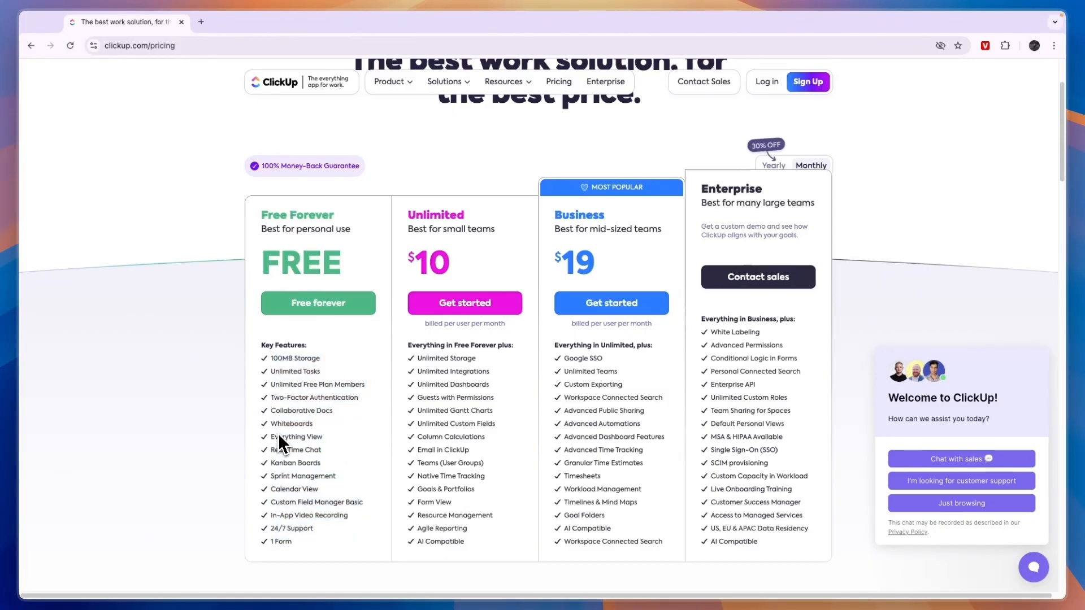
{"action": "mouse_move", "coordinate": [286, 394]}
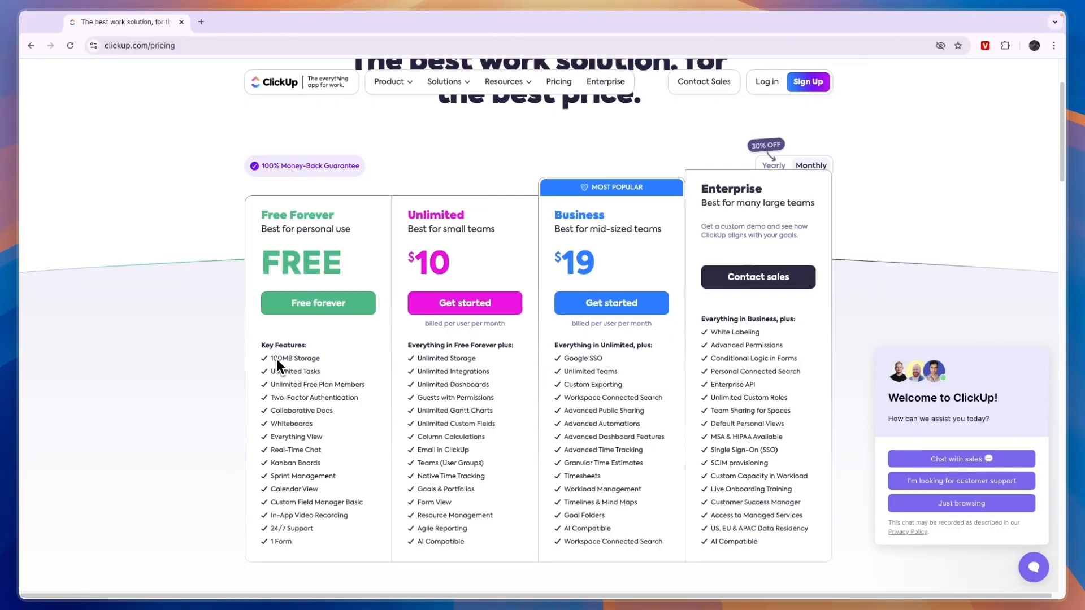
{"action": "mouse_move", "coordinate": [293, 358]}
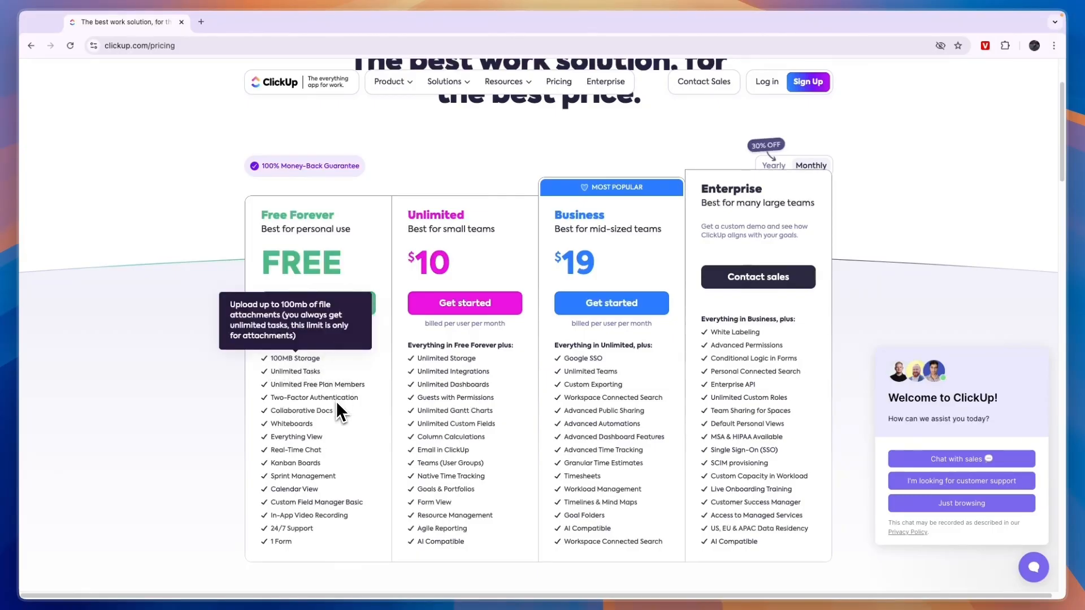
{"action": "mouse_move", "coordinate": [505, 414]}
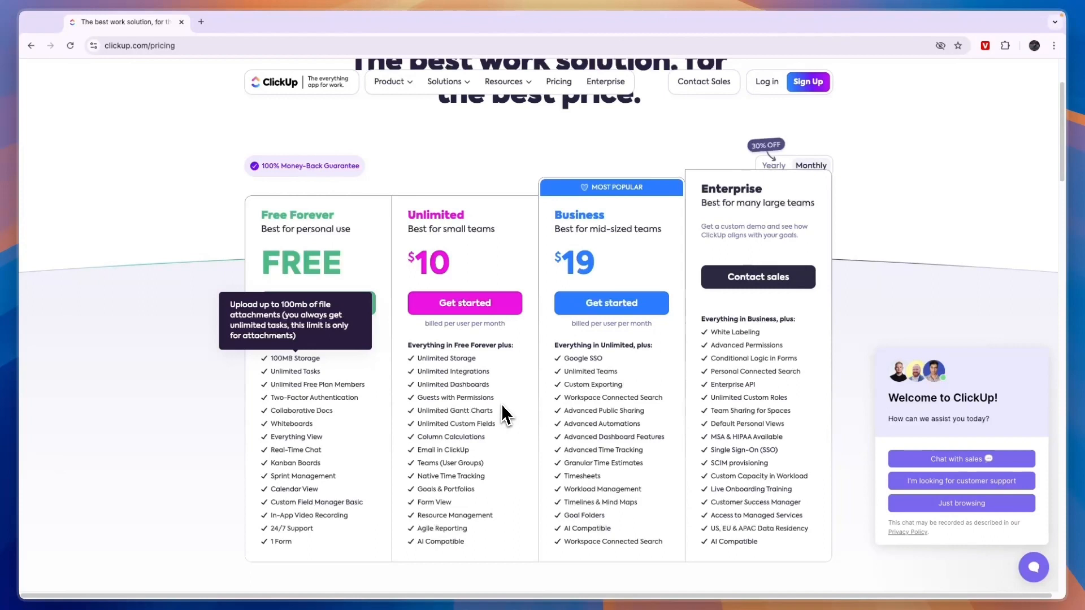
{"action": "mouse_move", "coordinate": [472, 421]}
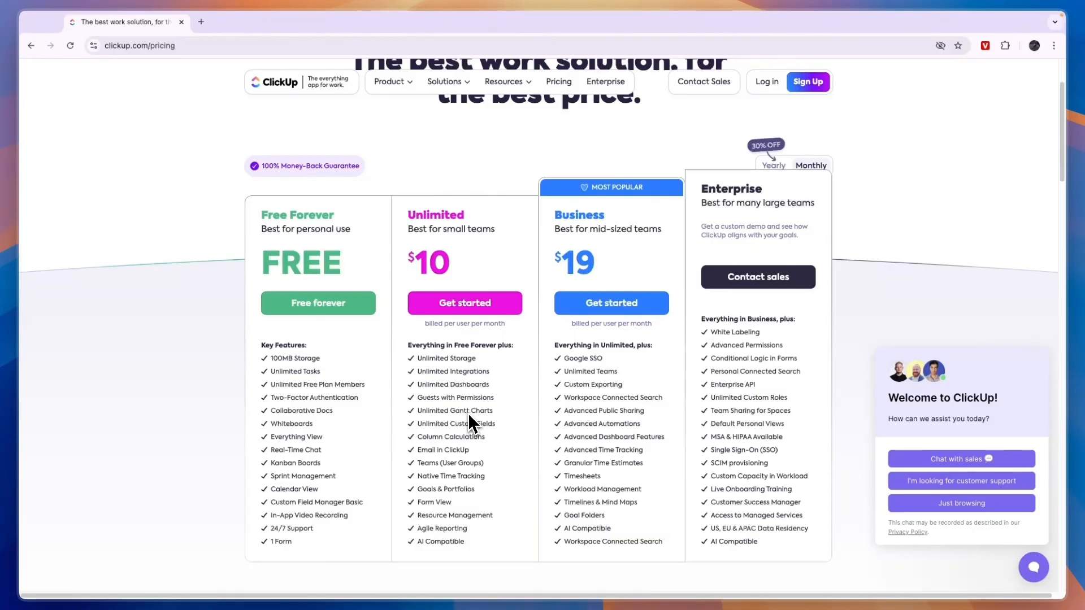
{"action": "mouse_move", "coordinate": [574, 221]}
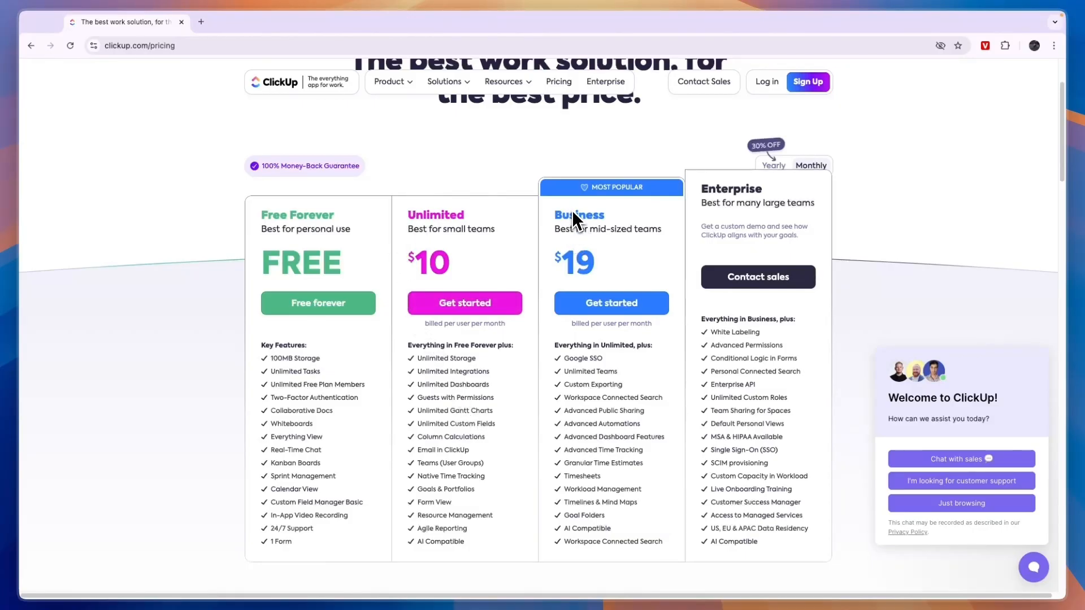
{"action": "mouse_move", "coordinate": [568, 230]}
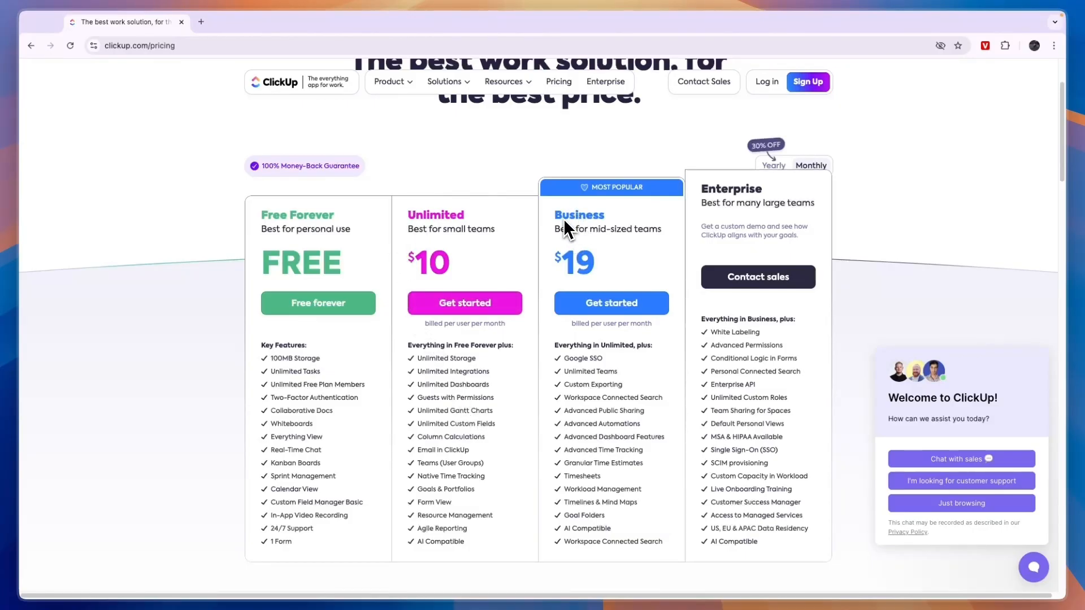
{"action": "mouse_move", "coordinate": [335, 267]}
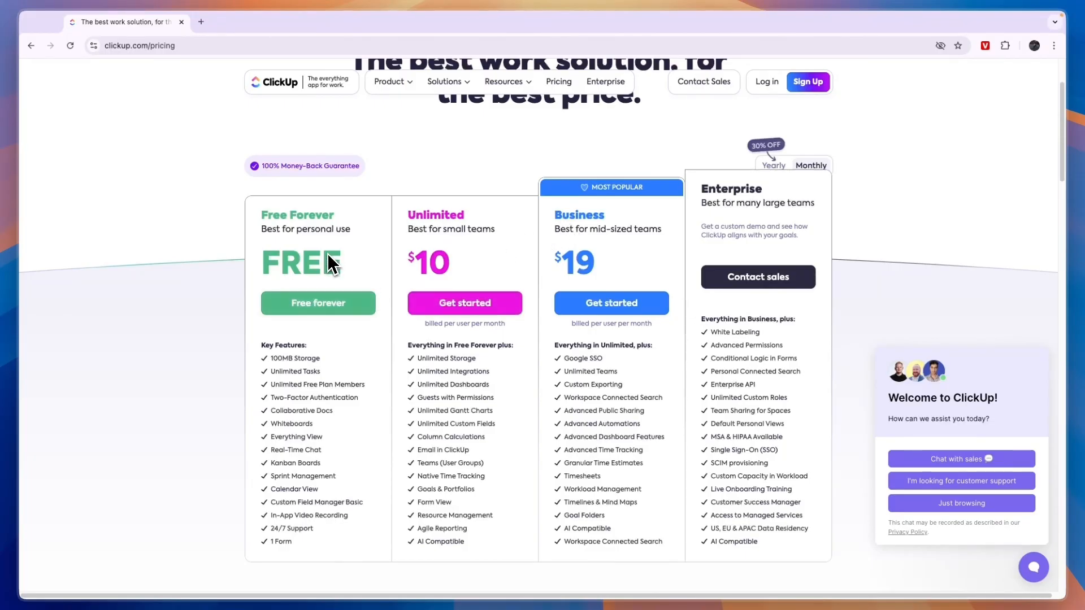
{"action": "mouse_move", "coordinate": [441, 260]}
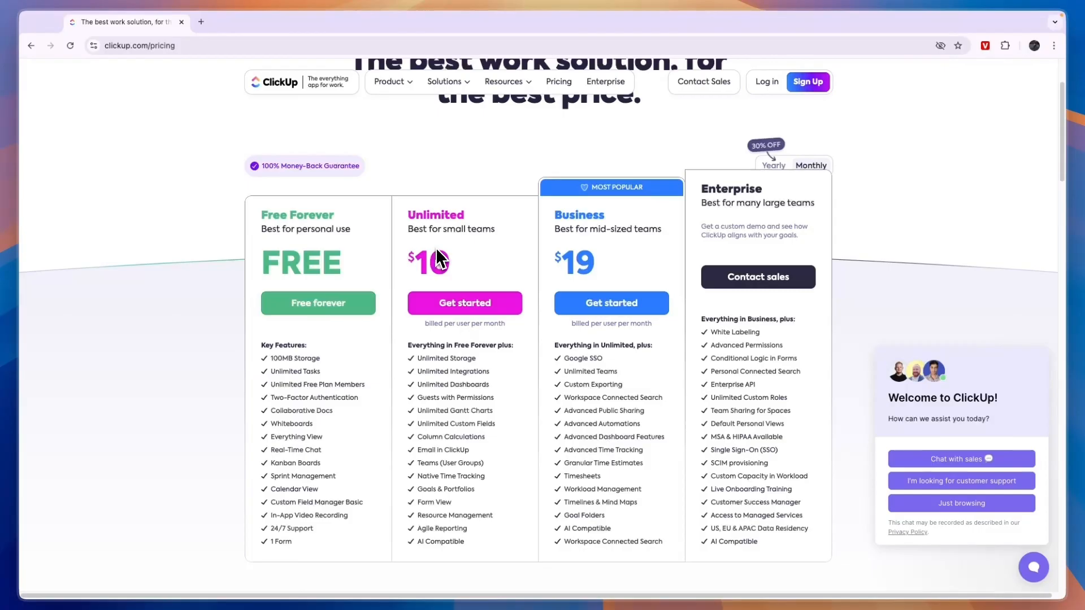